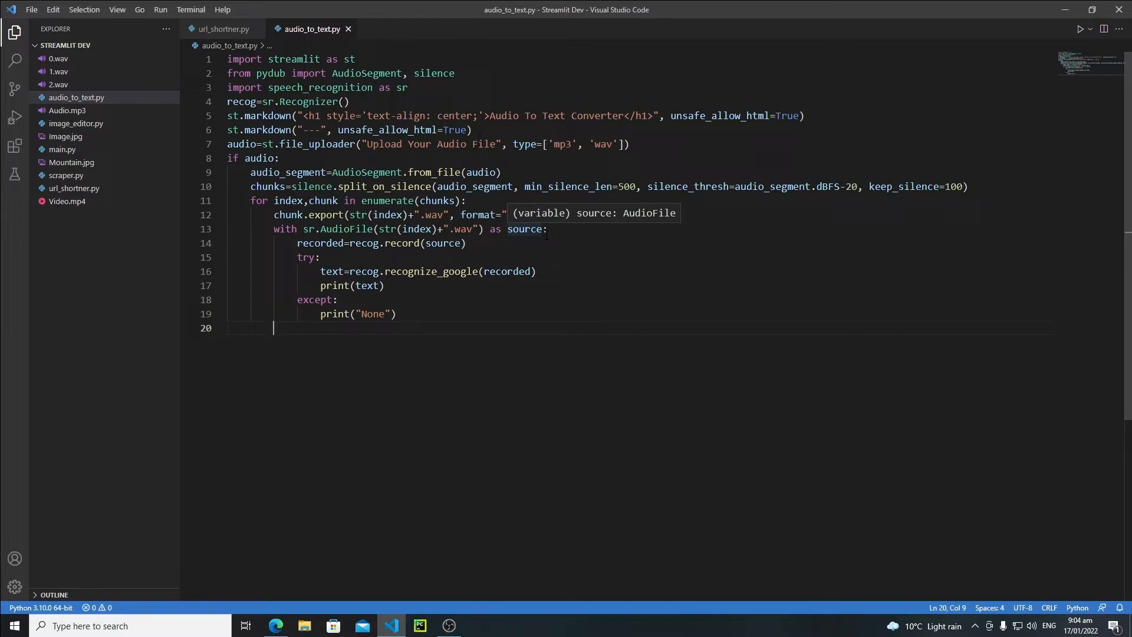
{"action": "mouse_move", "coordinate": [535, 314]}
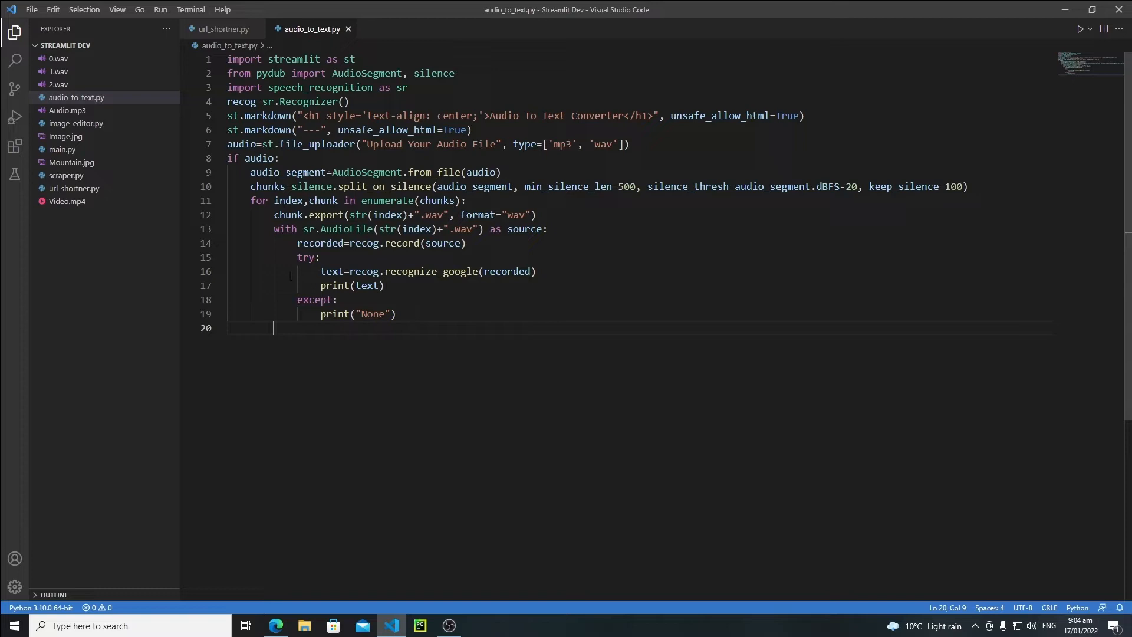
Initialize final_result="" on a new line below the recognizer setup.
{"action": "double_click", "coordinate": [330, 271]}
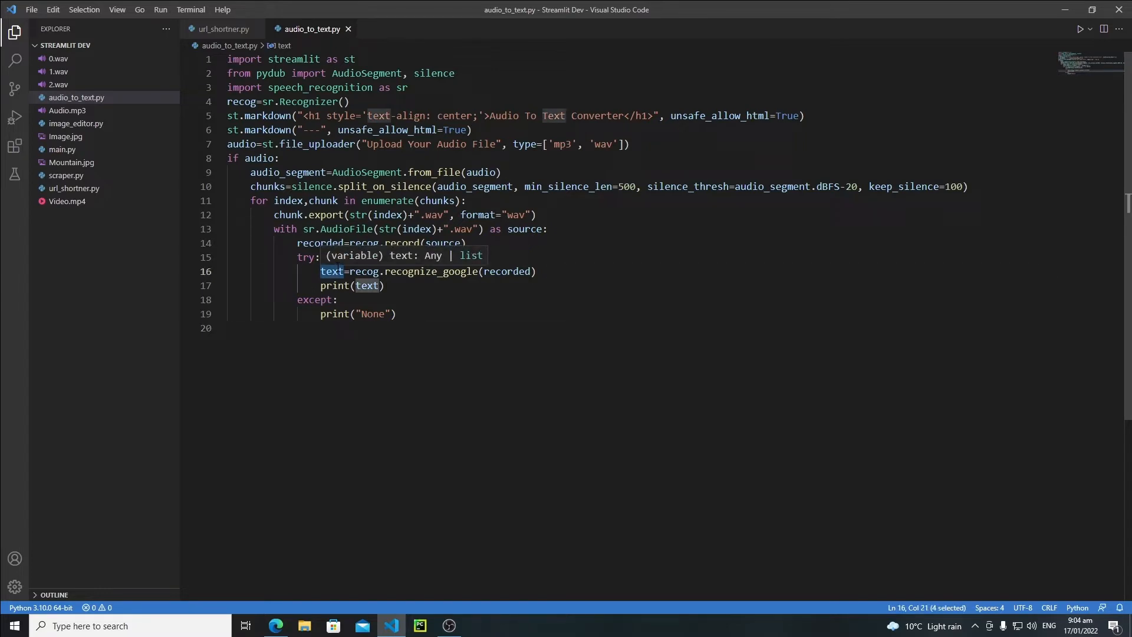
{"action": "mouse_move", "coordinate": [366, 271]}
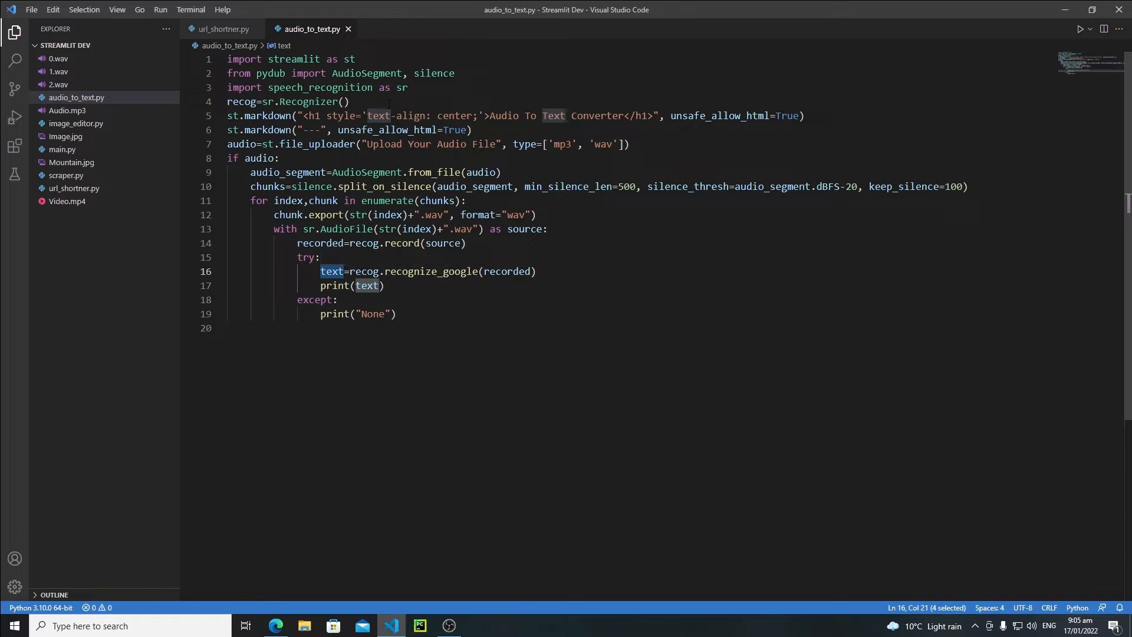
{"action": "key", "text": "Enter"}
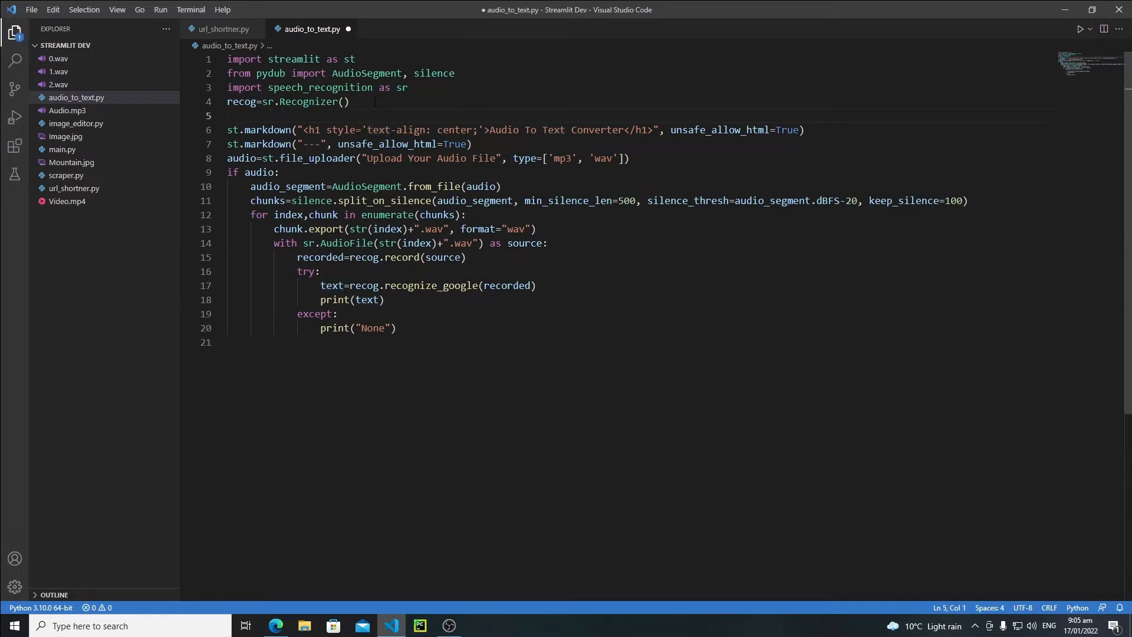
{"action": "type", "text": "fi"}
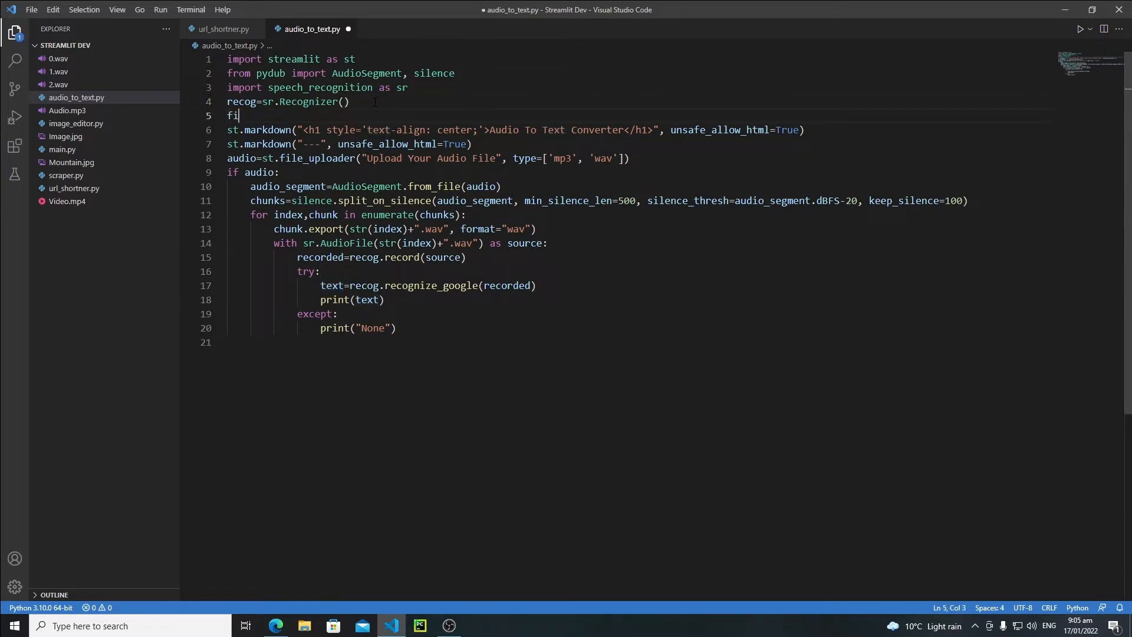
{"action": "type", "text": "nal"}
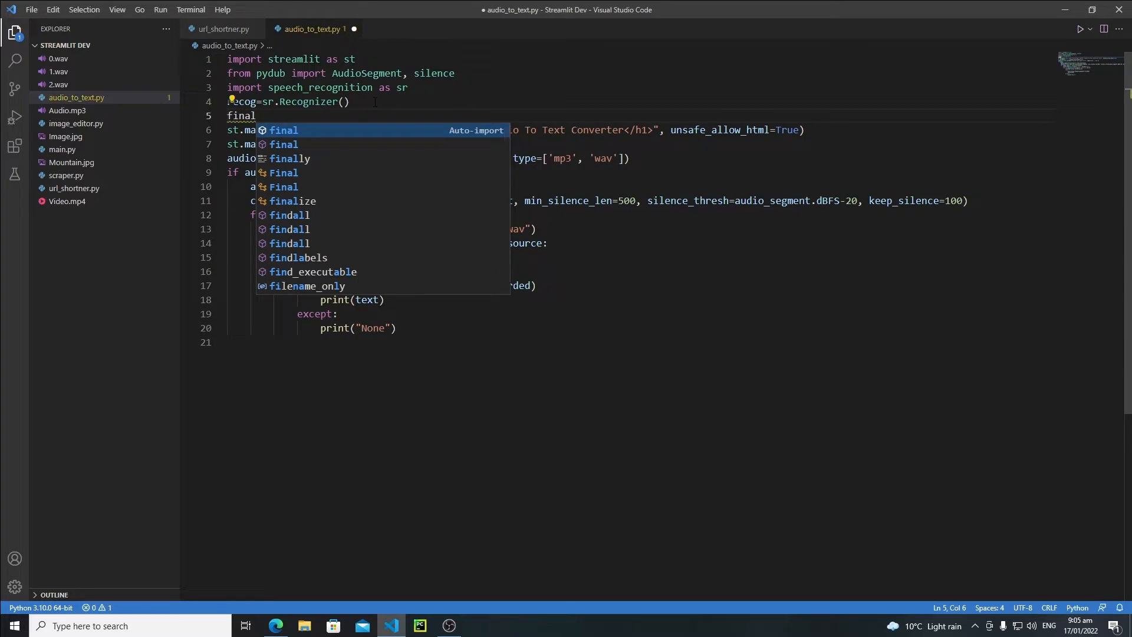
{"action": "type", "text": "_resu"}
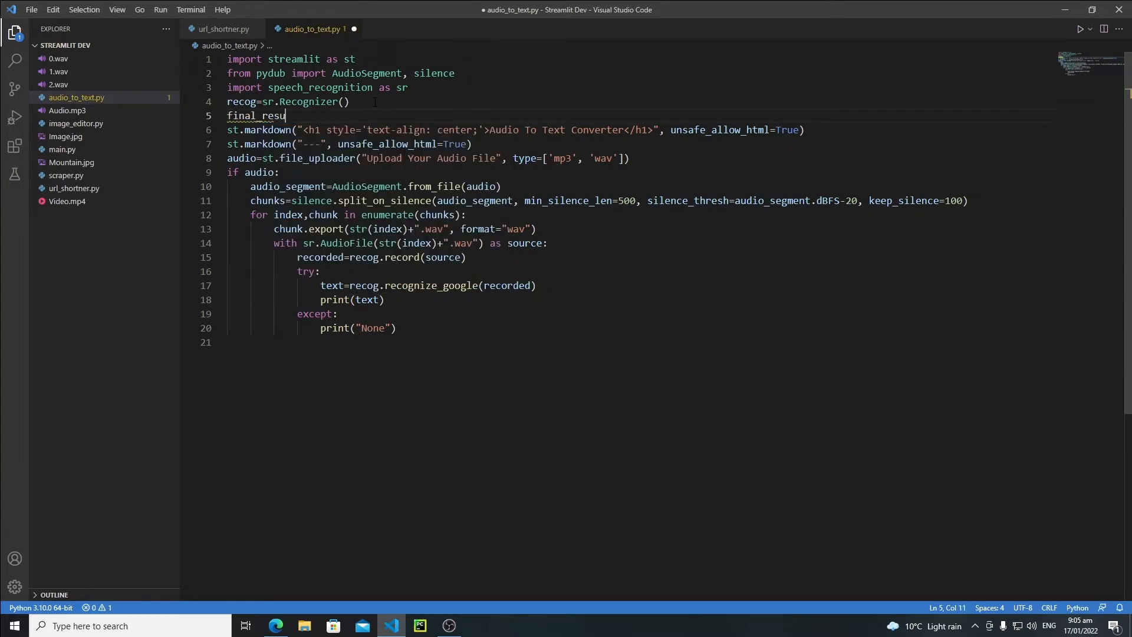
{"action": "type", "text": "lt=\"\""}
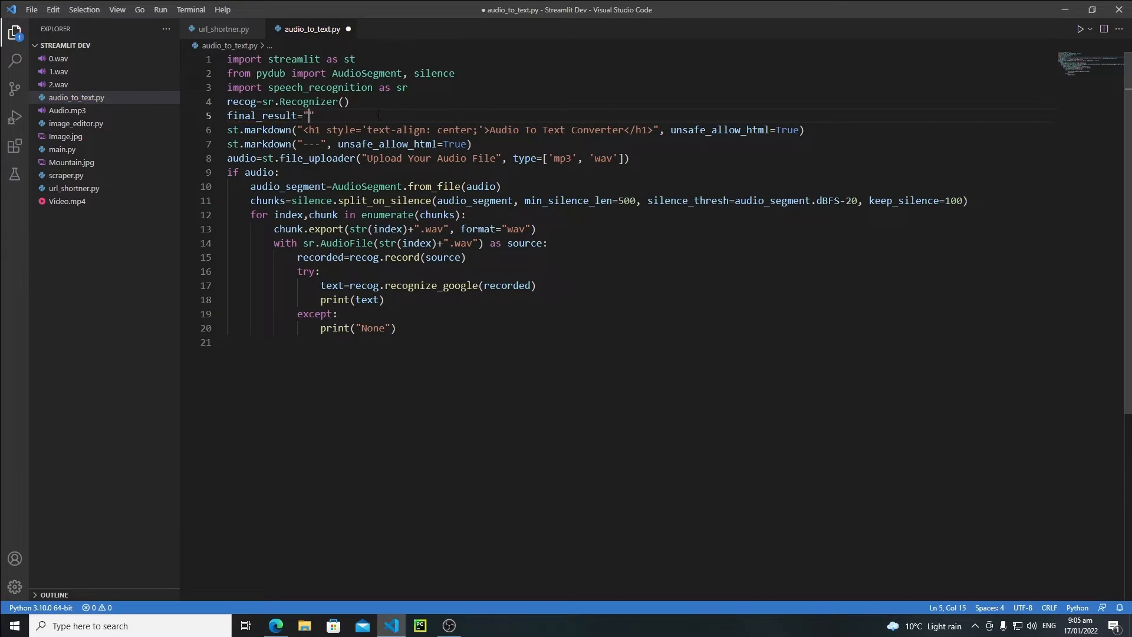
Append each recognized chunk with final_result=final_result+text in the try block.
{"action": "left_click", "coordinate": [536, 285]}
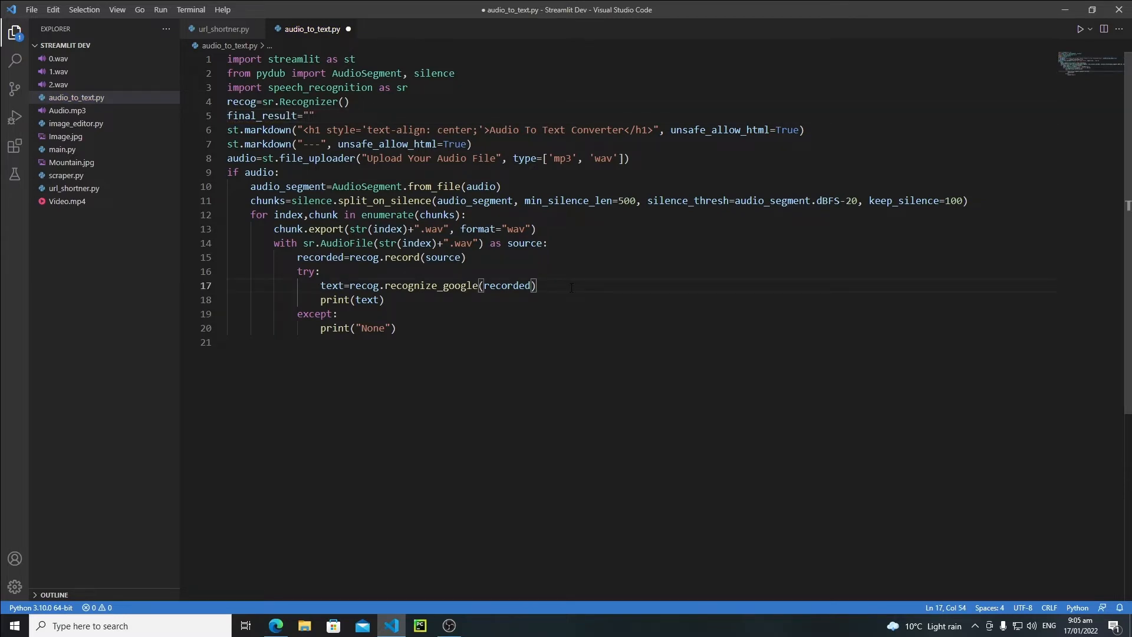
{"action": "type", "text": "final_result"}
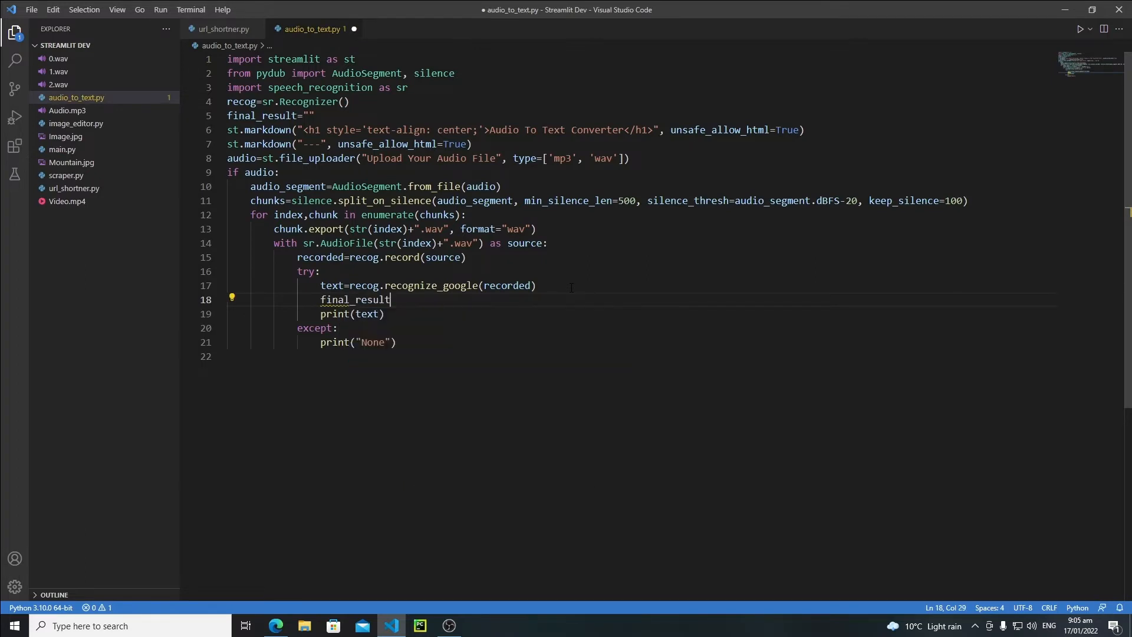
{"action": "type", "text": "=final_result+"}
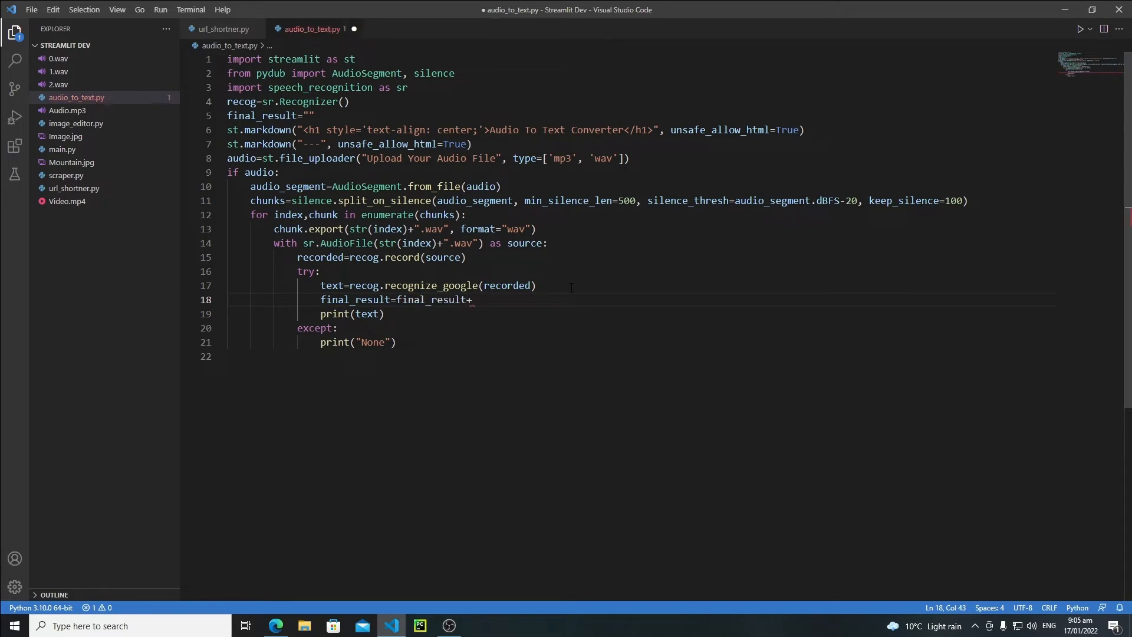
{"action": "type", "text": "text"}
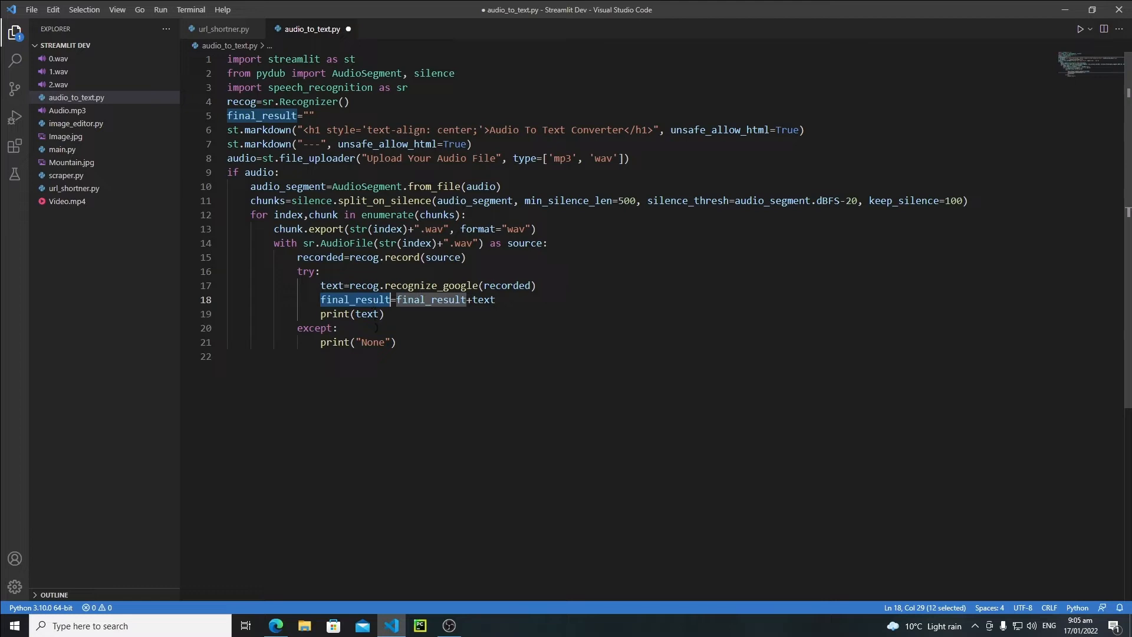
Append "Unaudible" to final_result in the except block when recognition fails.
{"action": "left_click", "coordinate": [397, 342]}
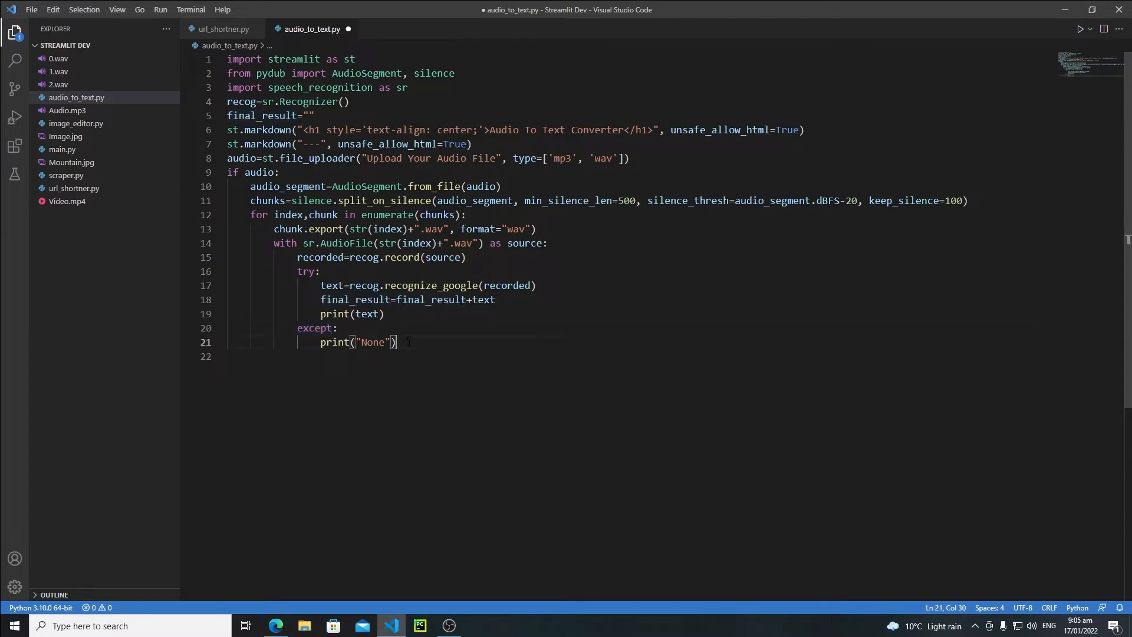
{"action": "type", "text": "final_result=final_result"}
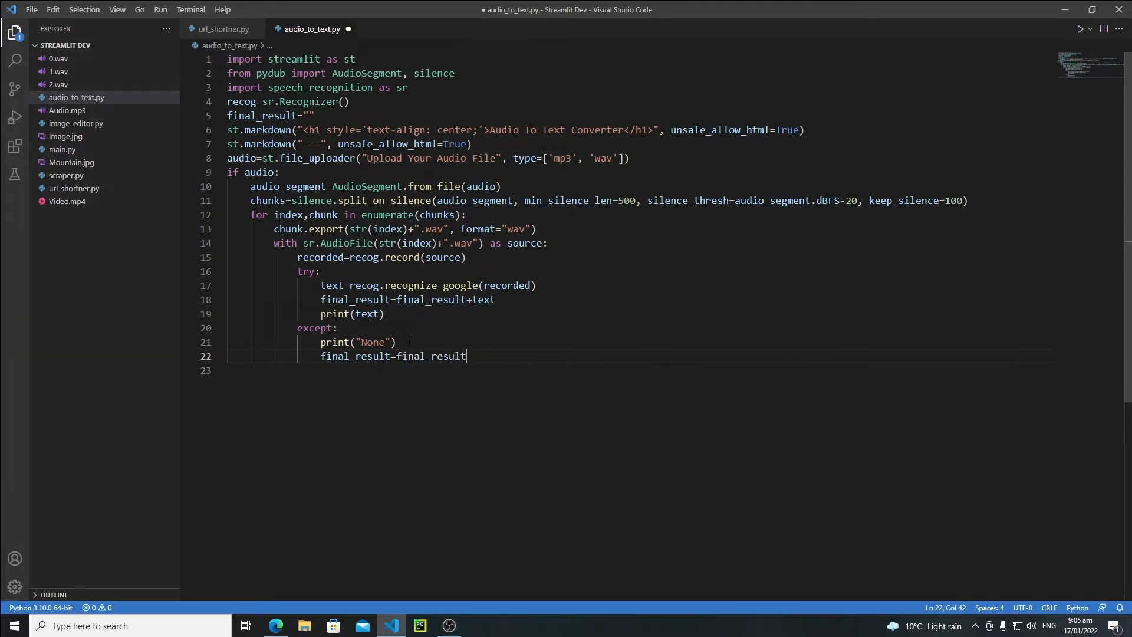
{"action": "type", "text": "+\""}
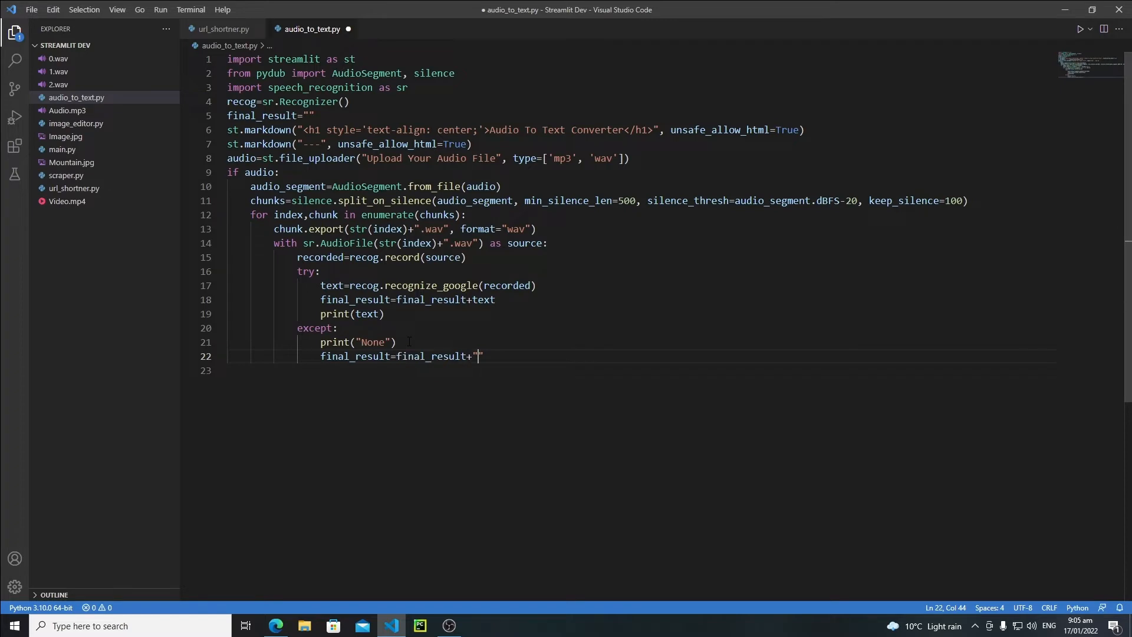
{"action": "type", "text": "Unaudible"}
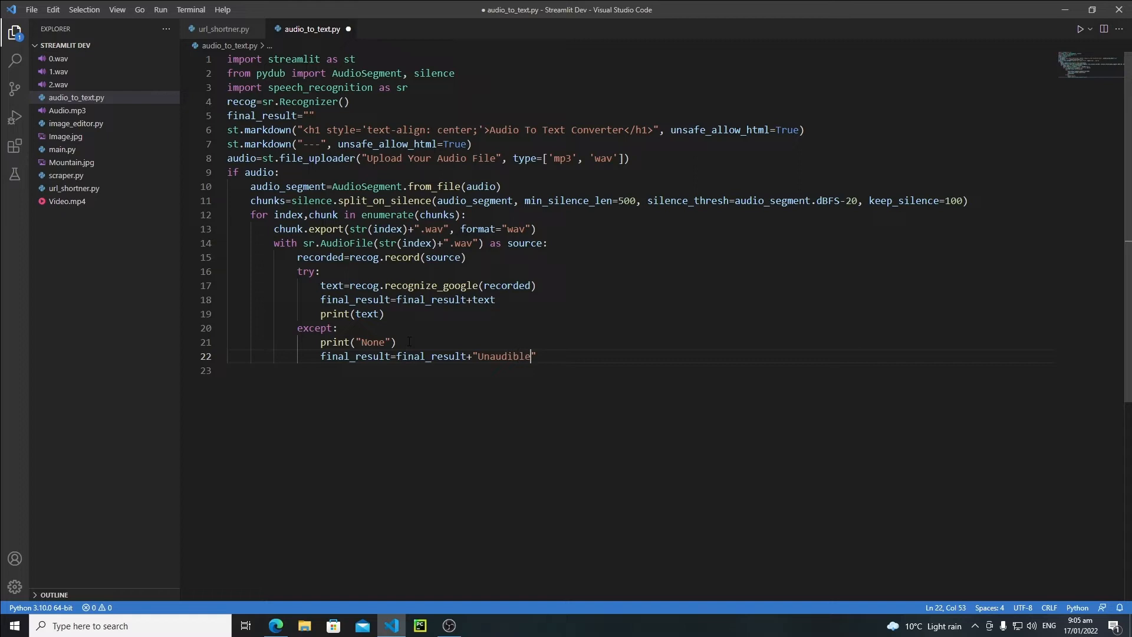
{"action": "type", "text": "\""}
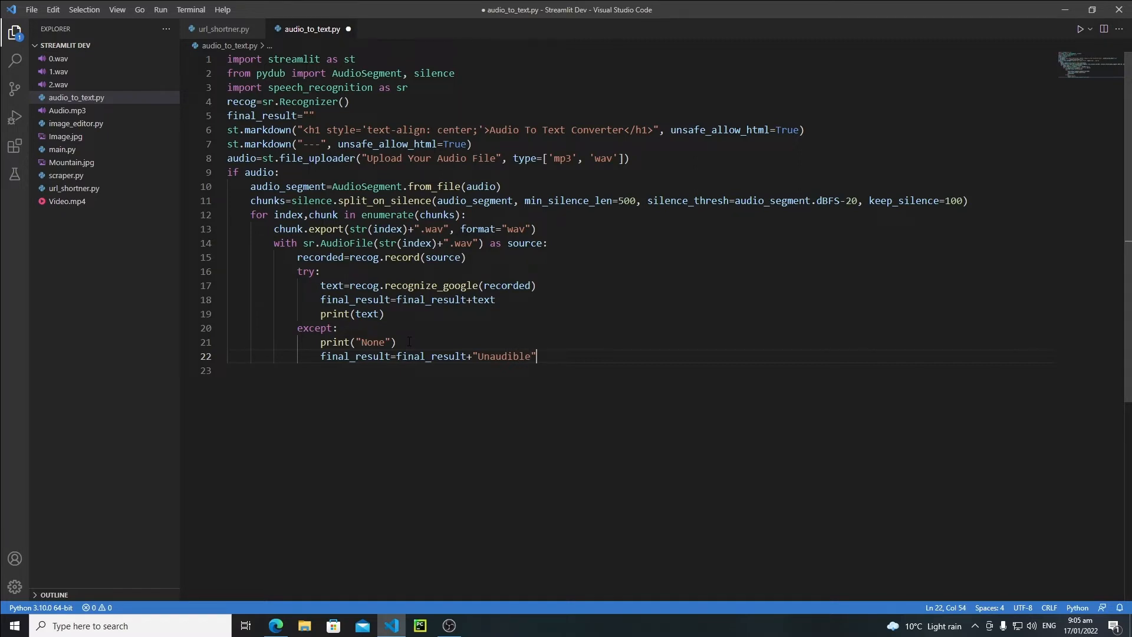
{"action": "key", "text": "enter"}
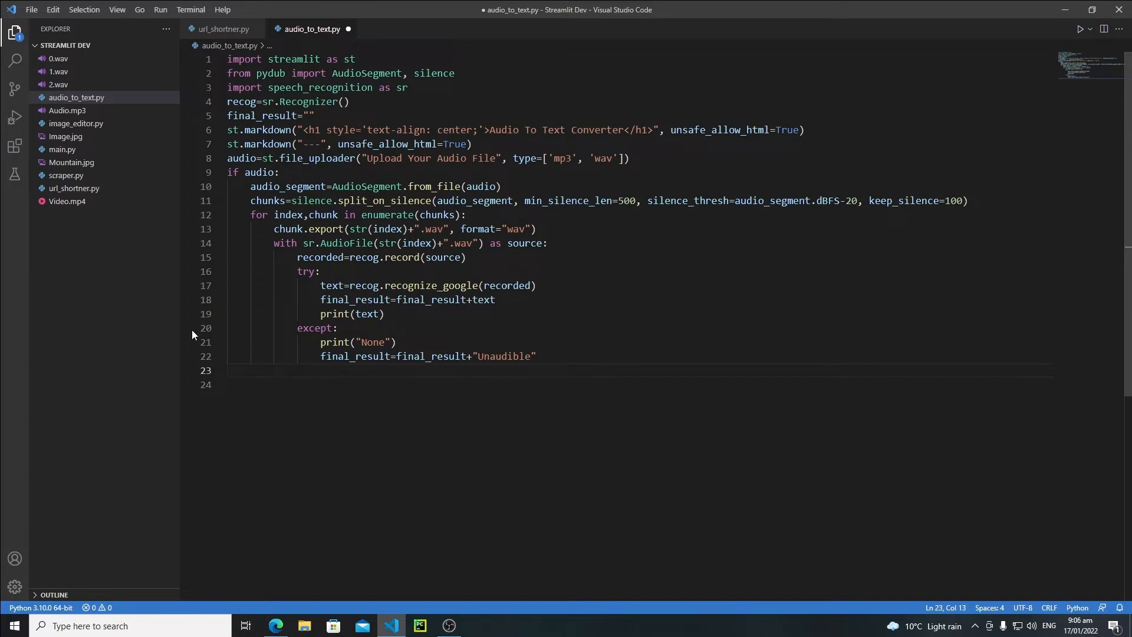
Add st.text_area("", value=final_result) on line 23 and save the script.
{"action": "double_click", "coordinate": [258, 215]}
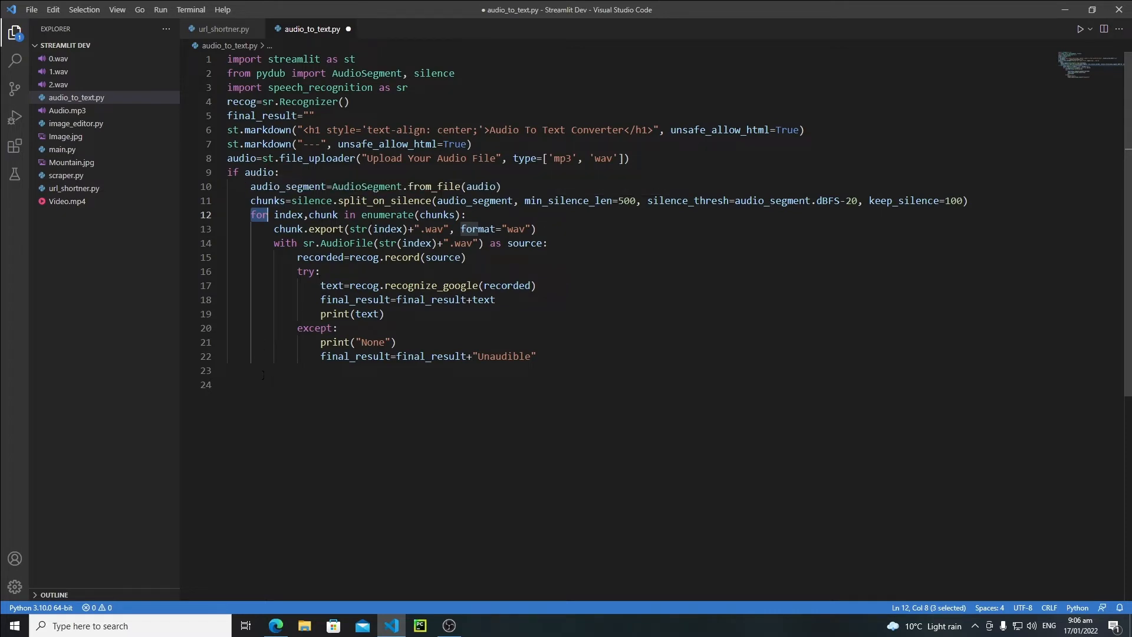
{"action": "left_click", "coordinate": [272, 370]}
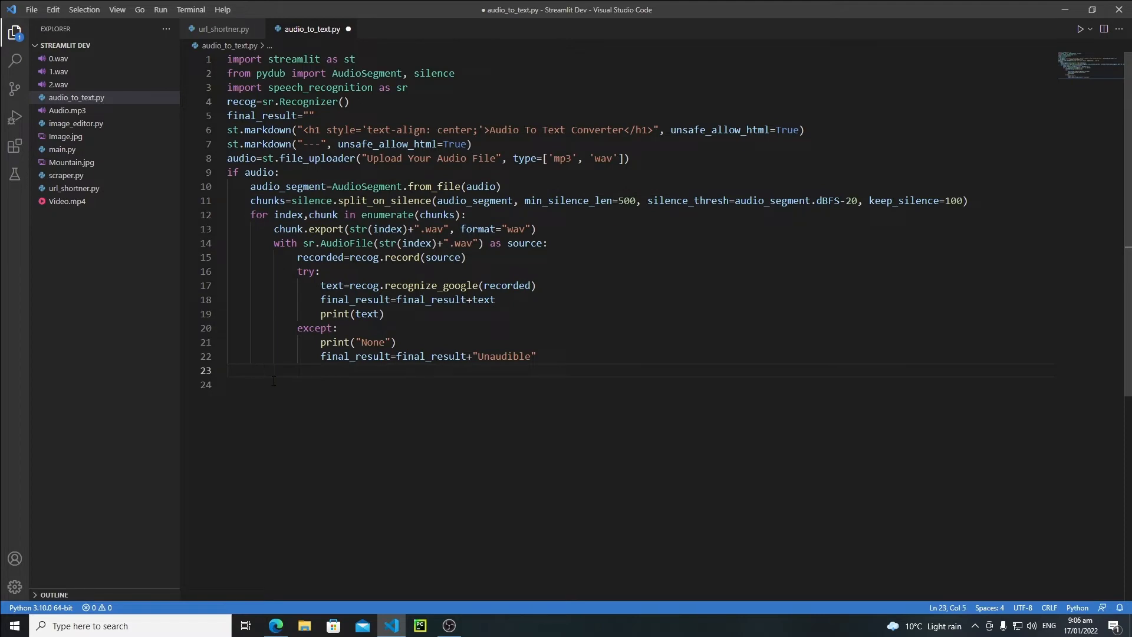
{"action": "type", "text": "st."}
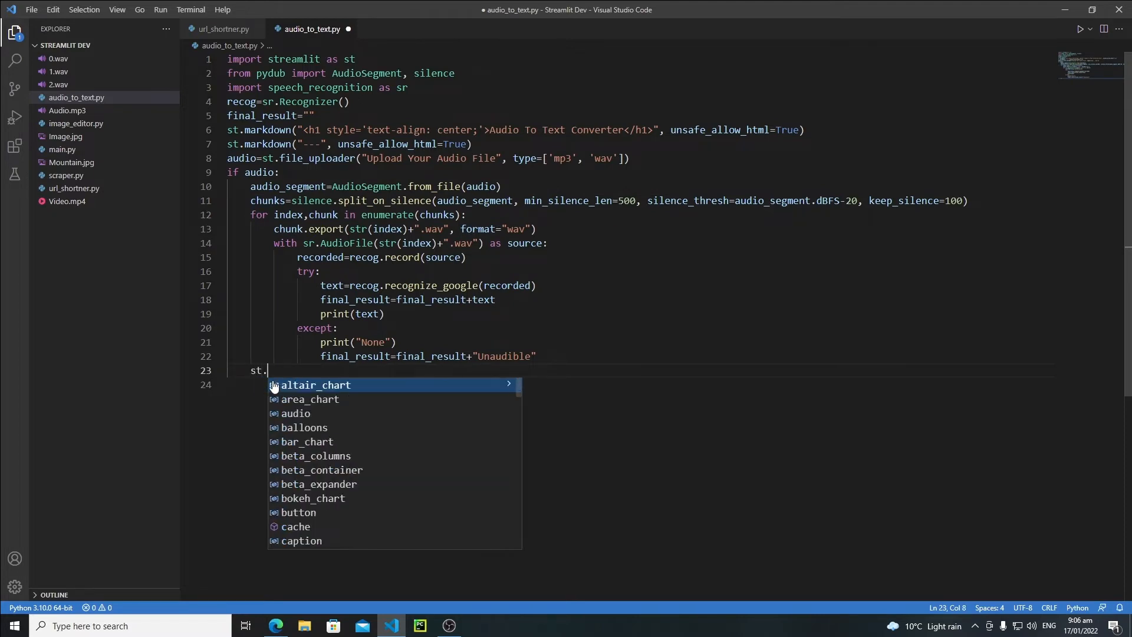
{"action": "type", "text": "text_area"}
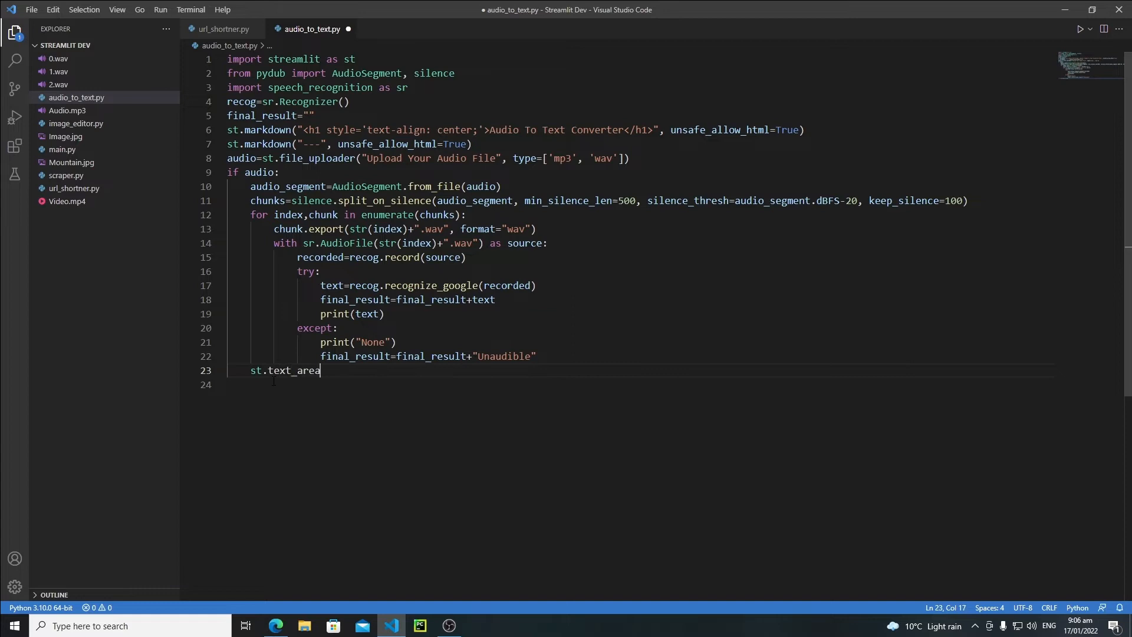
{"action": "type", "text": "("}
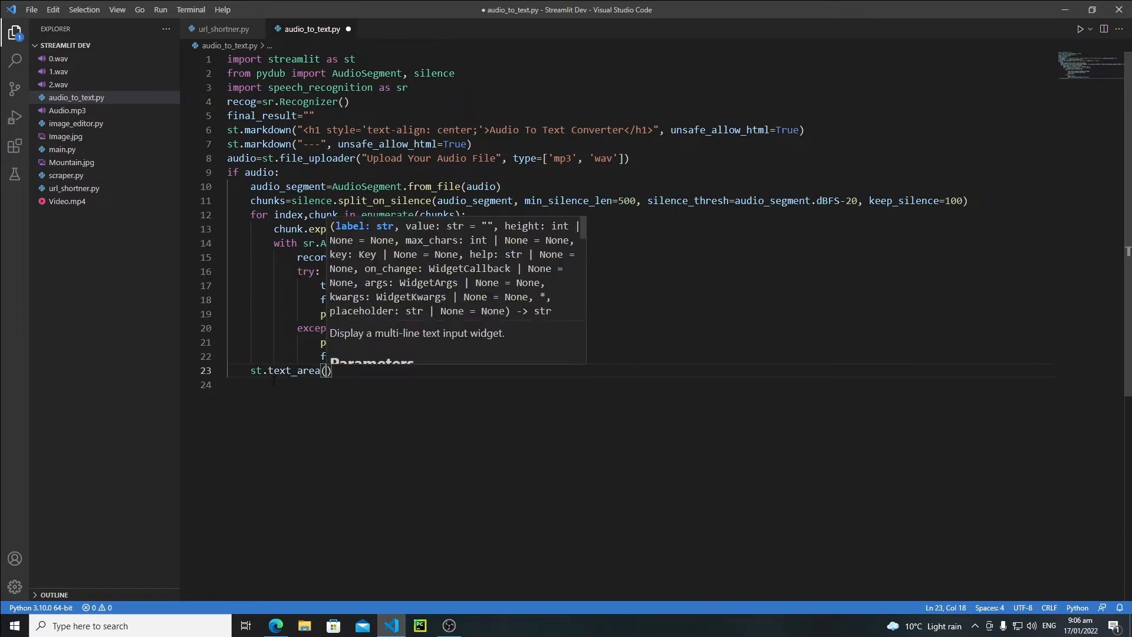
{"action": "type", "text": "\"\","}
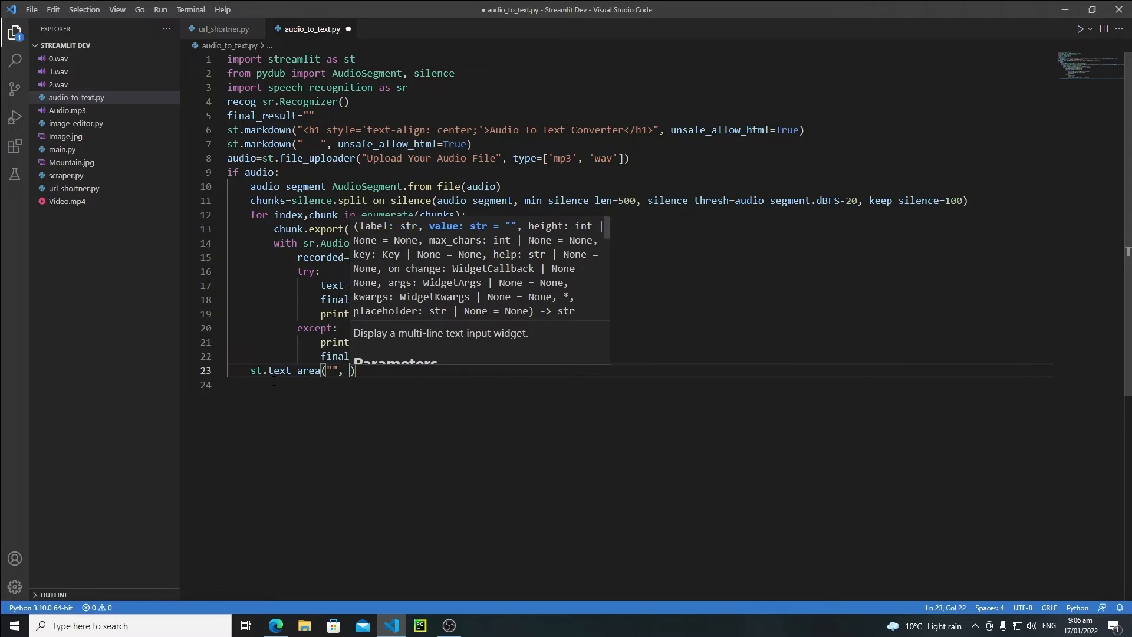
{"action": "type", "text": "value"}
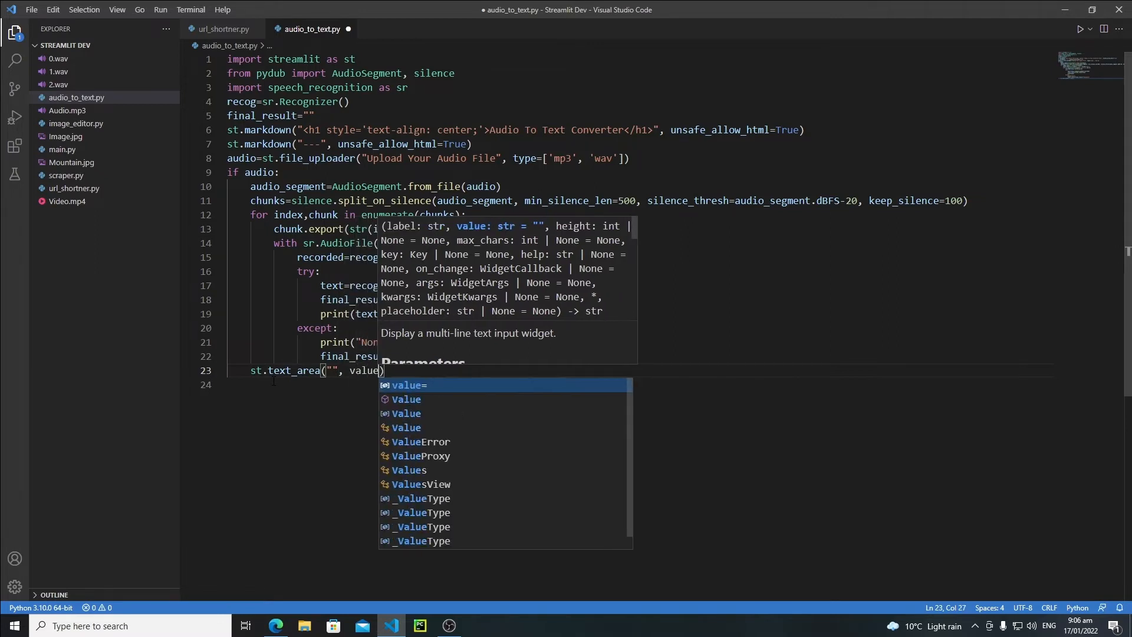
{"action": "type", "text": "=final_result"}
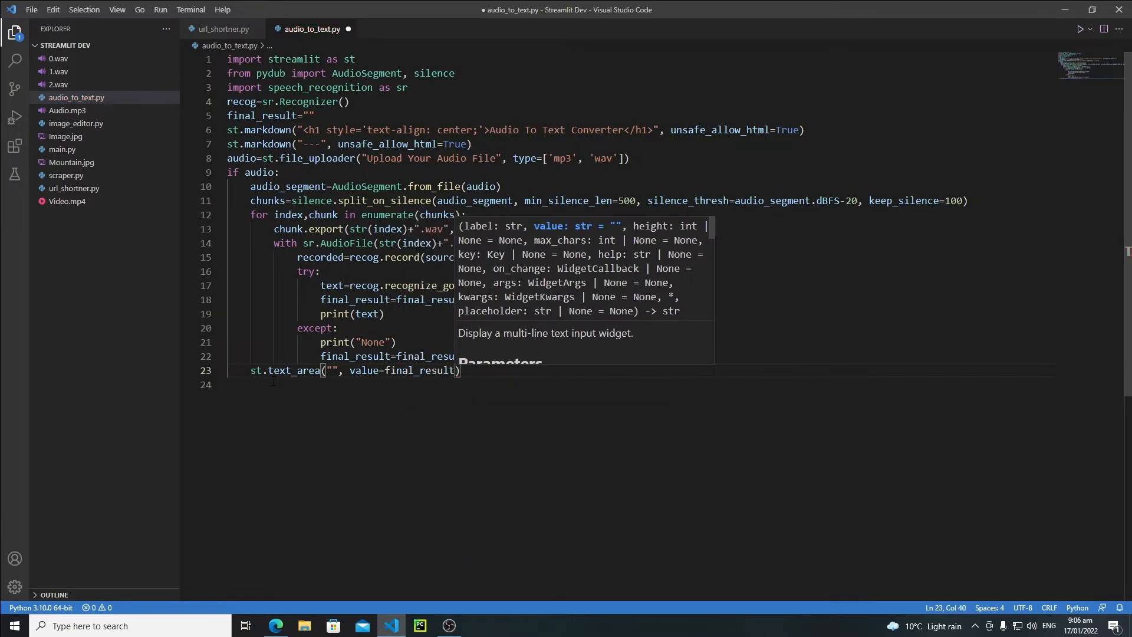
{"action": "key", "text": "ctrl+s"}
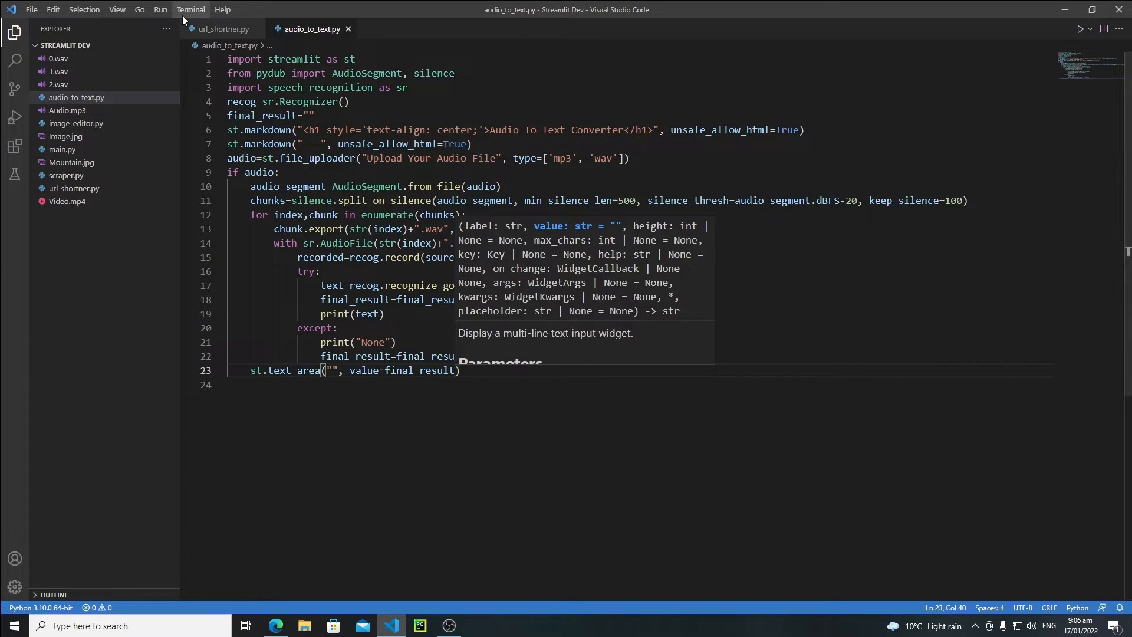
In a new terminal, enter the command streamlit run audio_to_text.py.
{"action": "left_click", "coordinate": [190, 9]}
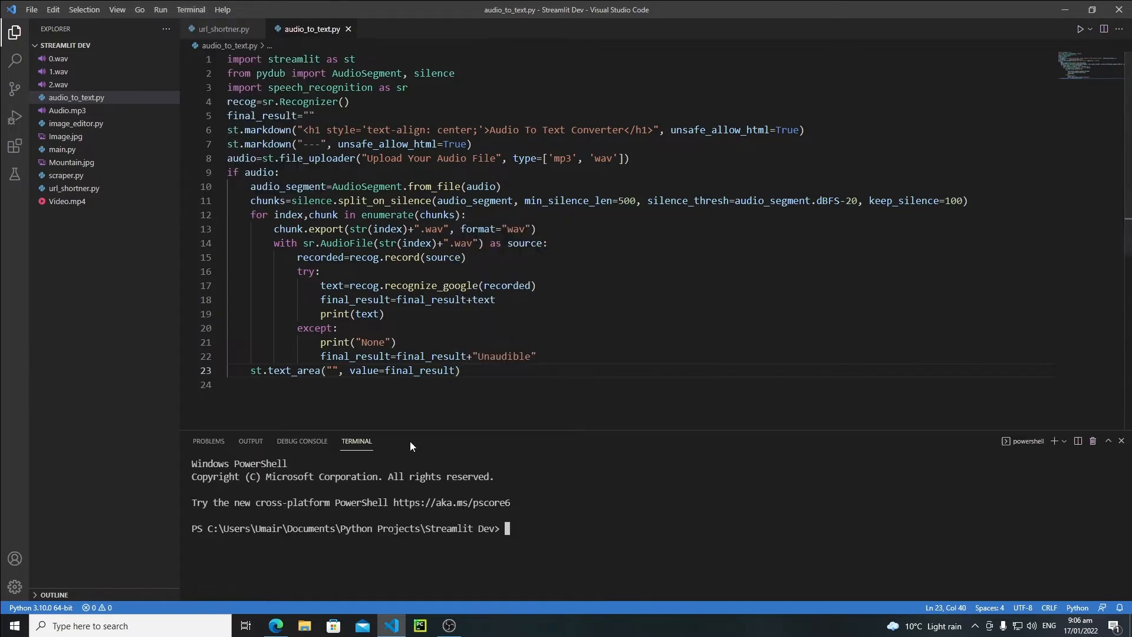
{"action": "type", "text": "strea"}
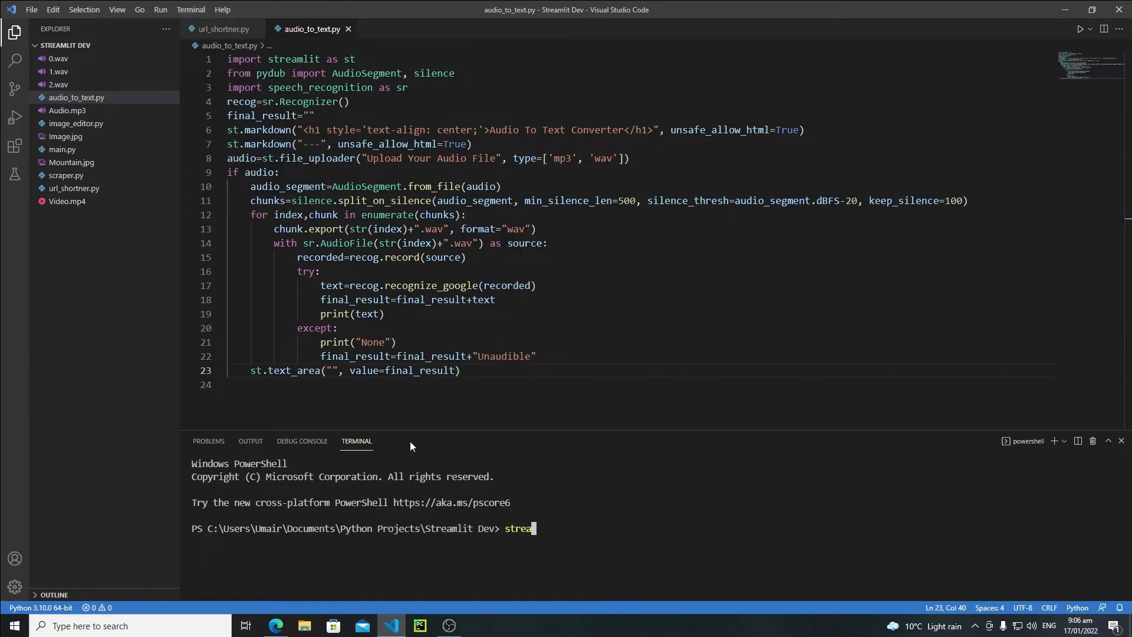
{"action": "type", "text": "mlit"}
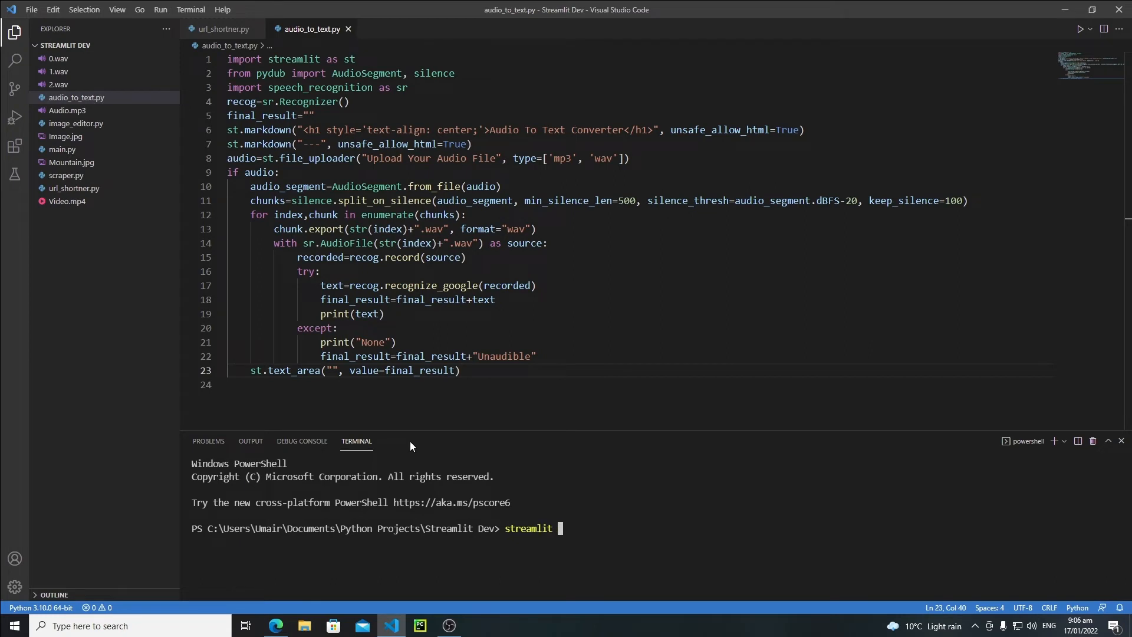
{"action": "type", "text": "run"}
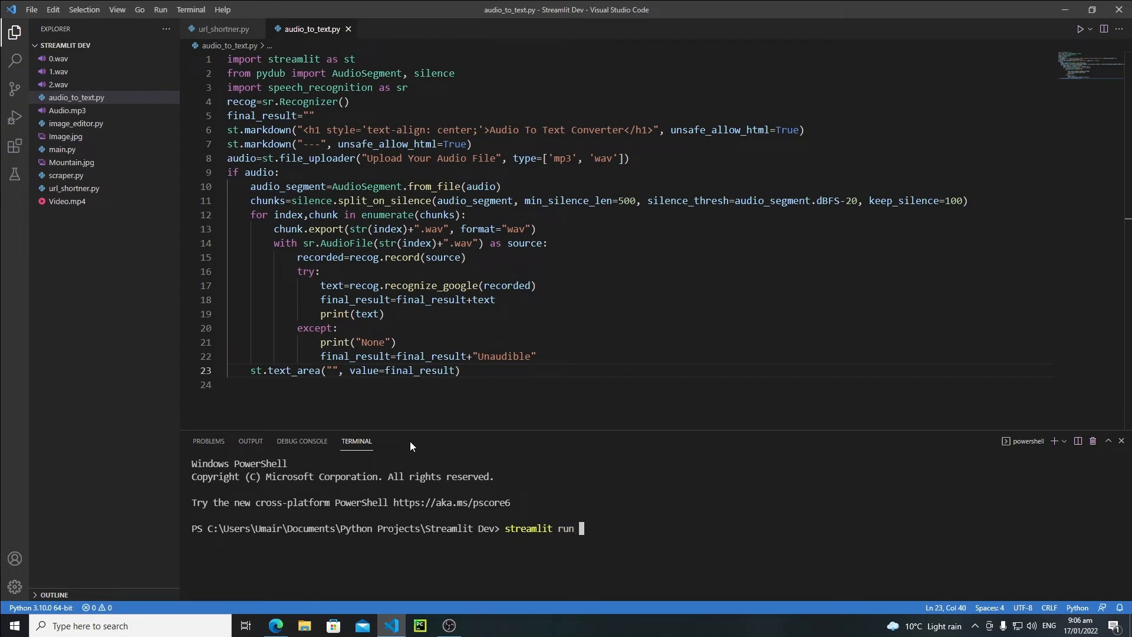
{"action": "type", "text": "audio"}
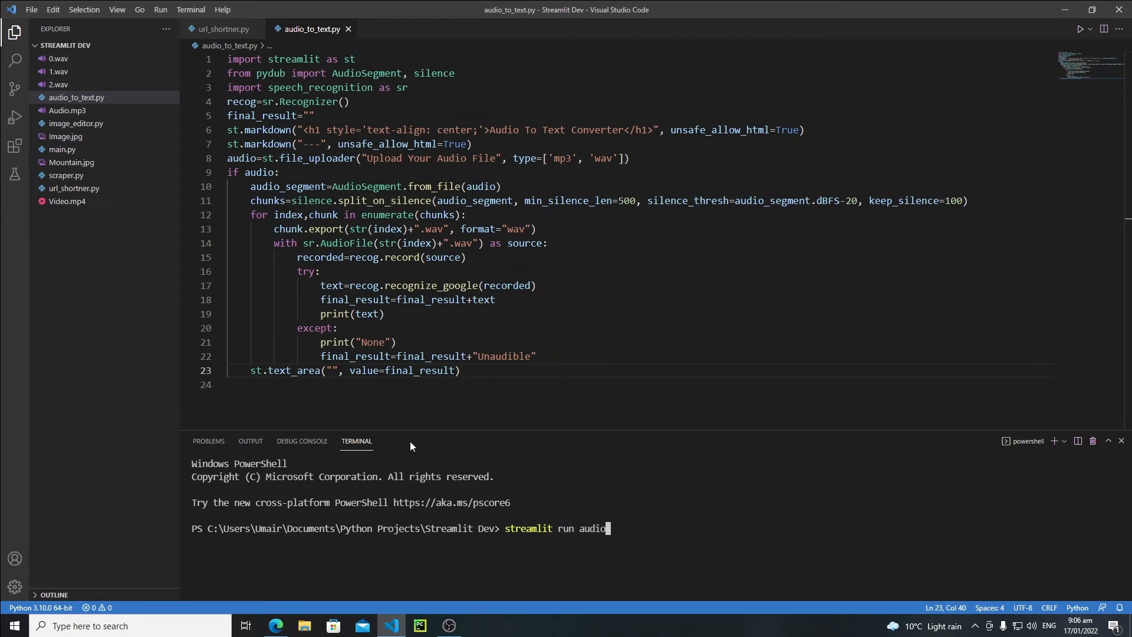
{"action": "type", "text": "_t"}
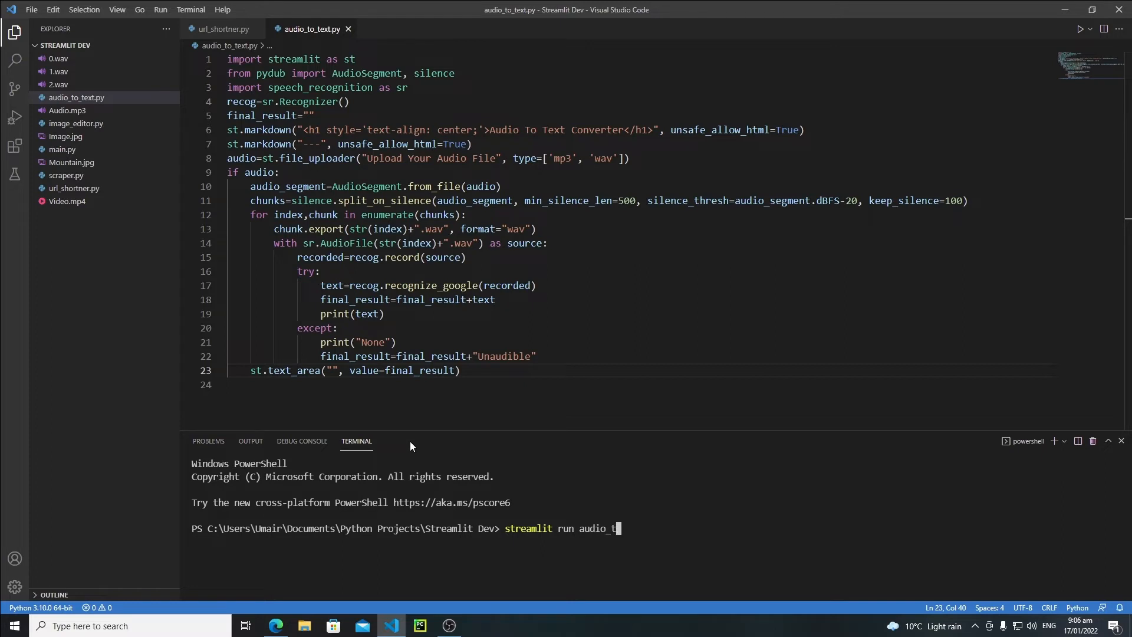
{"action": "type", "text": "o_"}
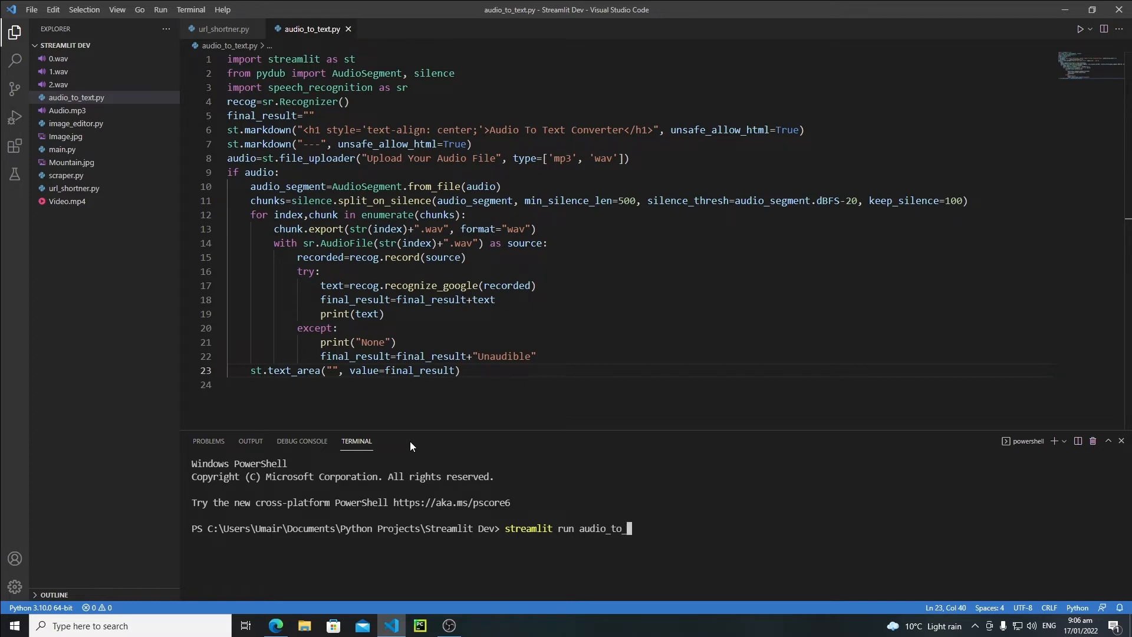
{"action": "type", "text": "text"}
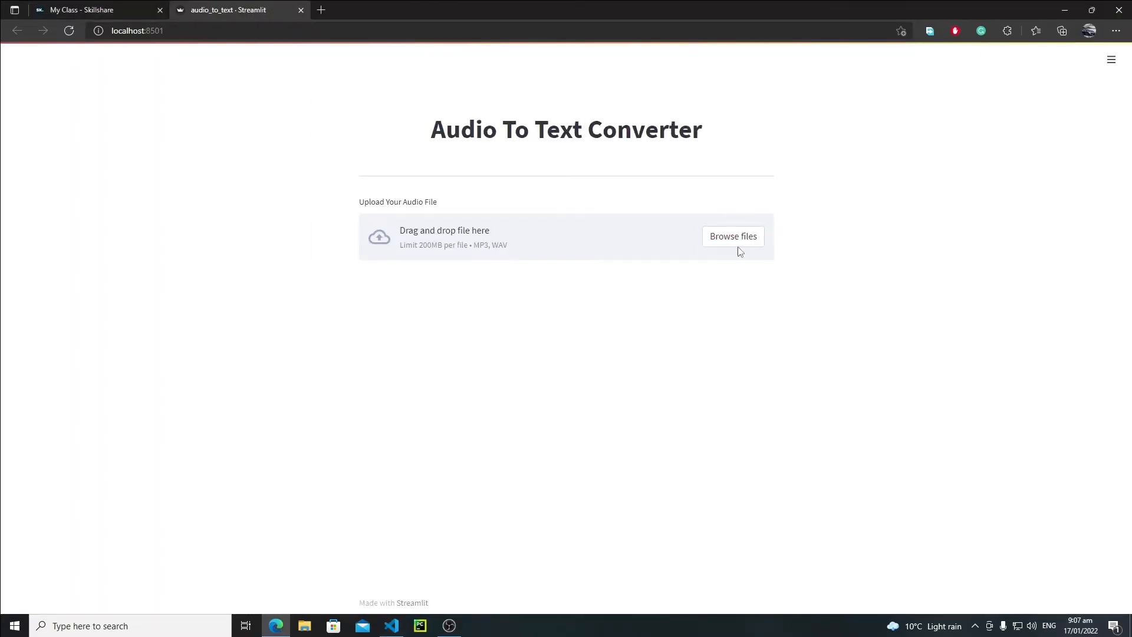
Upload Audio Sample.mp3 and inspect the transcription, noting the misjoined word converterI.
{"action": "left_click", "coordinate": [732, 236]}
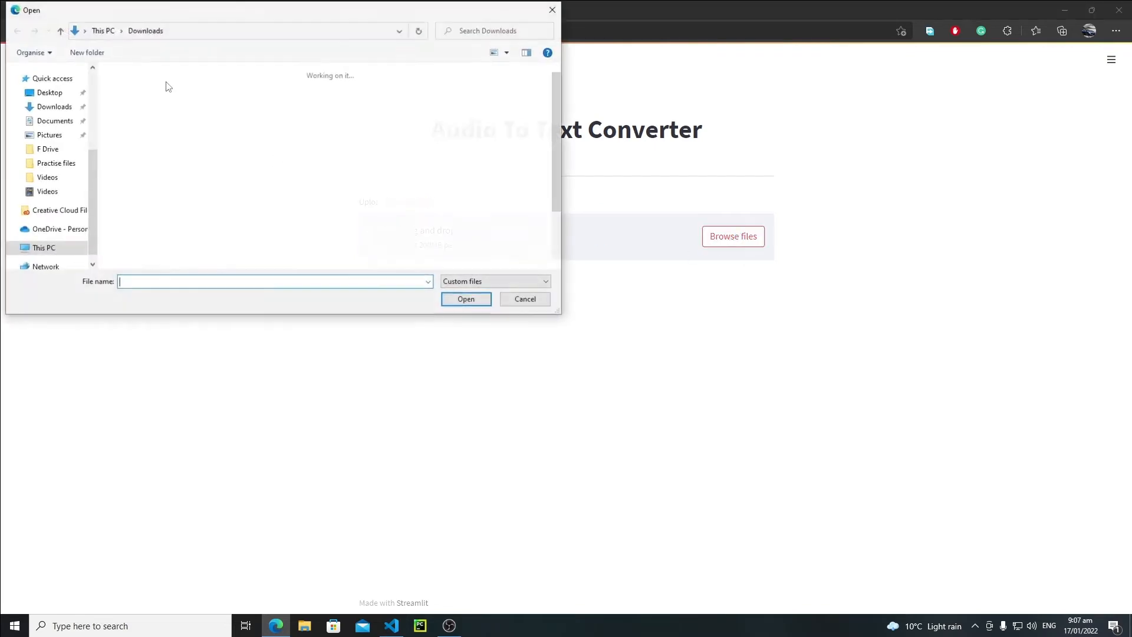
{"action": "left_click", "coordinate": [466, 298]}
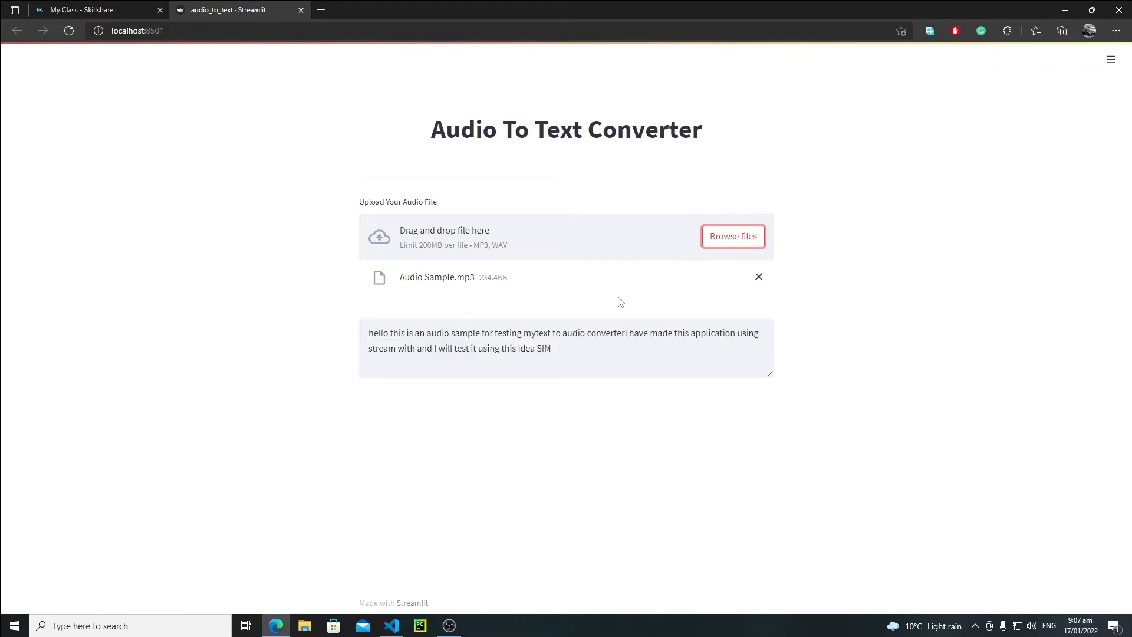
{"action": "left_click", "coordinate": [567, 348]}
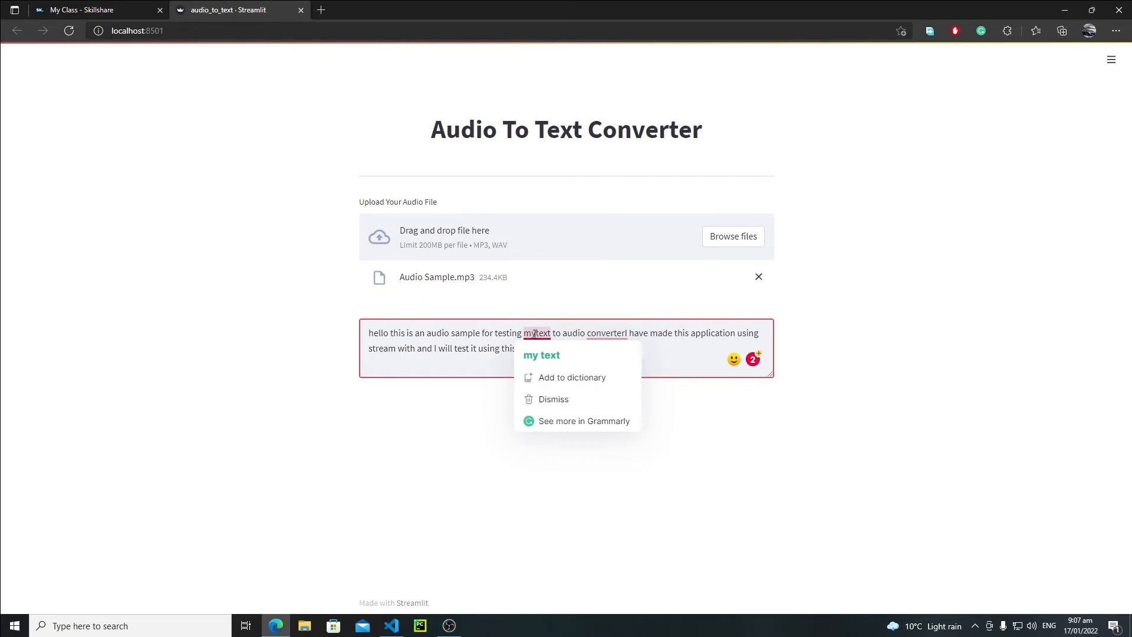
{"action": "left_click", "coordinate": [603, 332]}
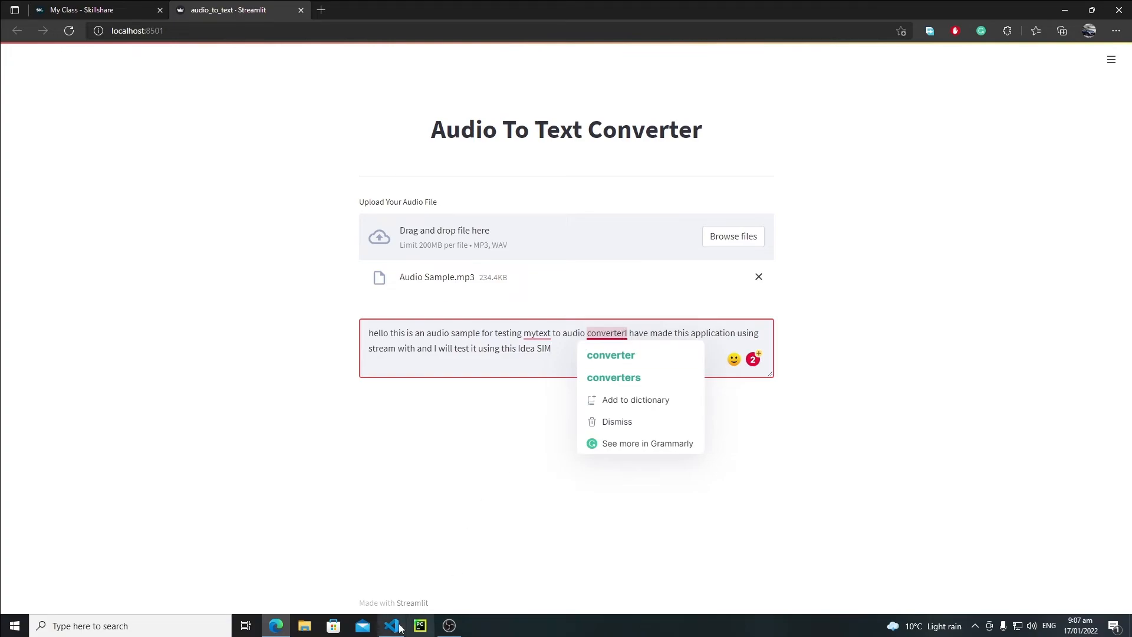
Prepend a space to text and to "Unaudible" when building final_result, then save.
{"action": "left_click", "coordinate": [392, 625]}
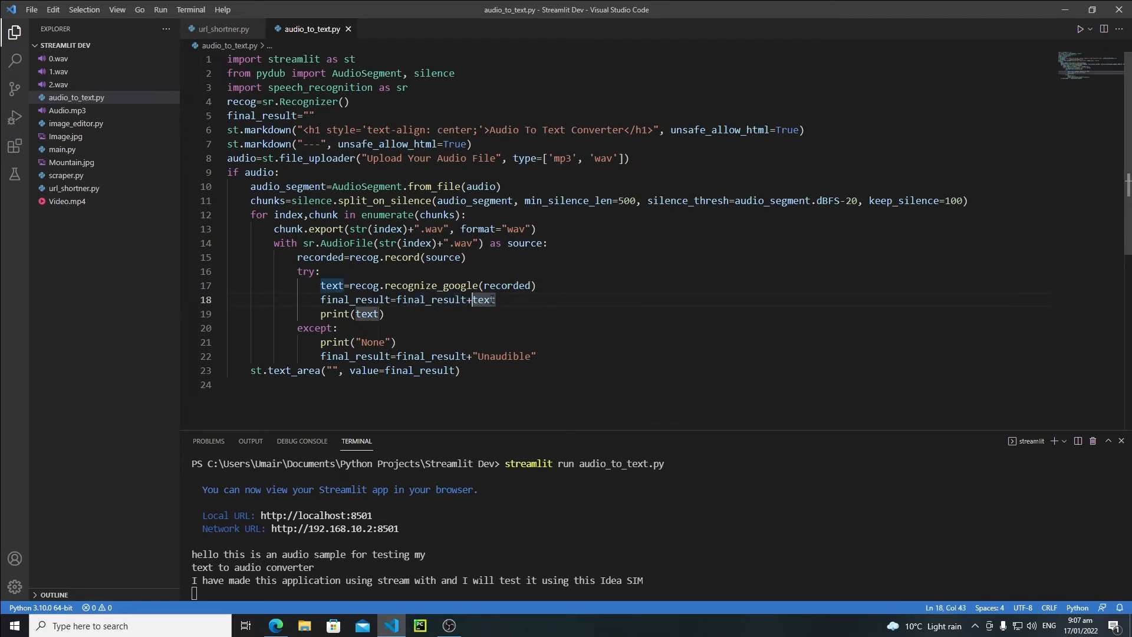
{"action": "type", "text": "\" \"+"}
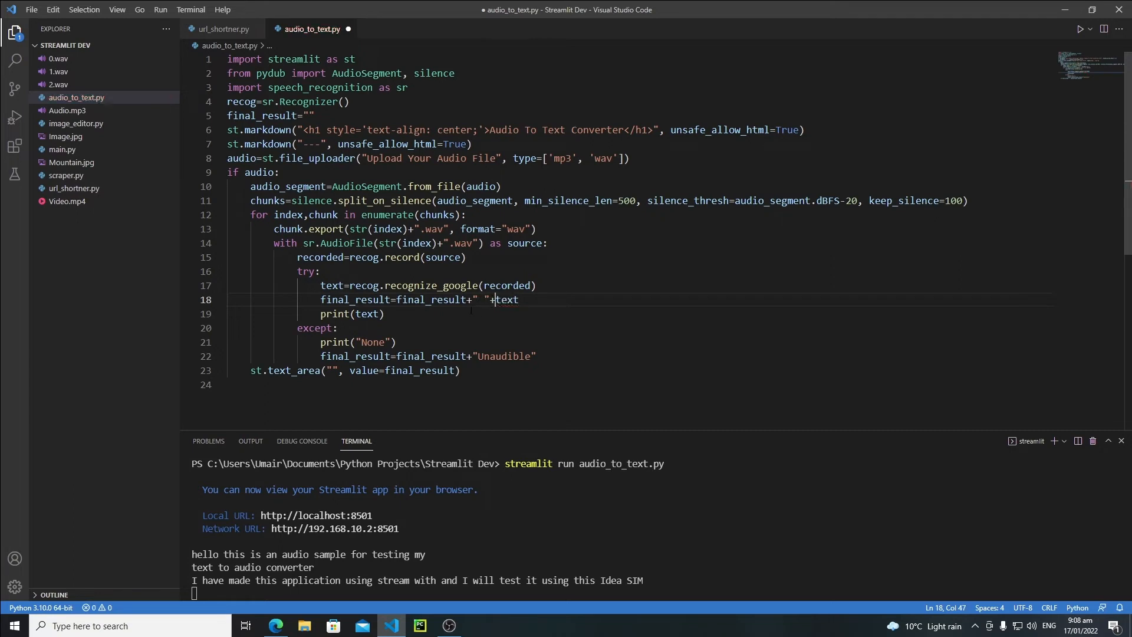
{"action": "left_click", "coordinate": [475, 356]}
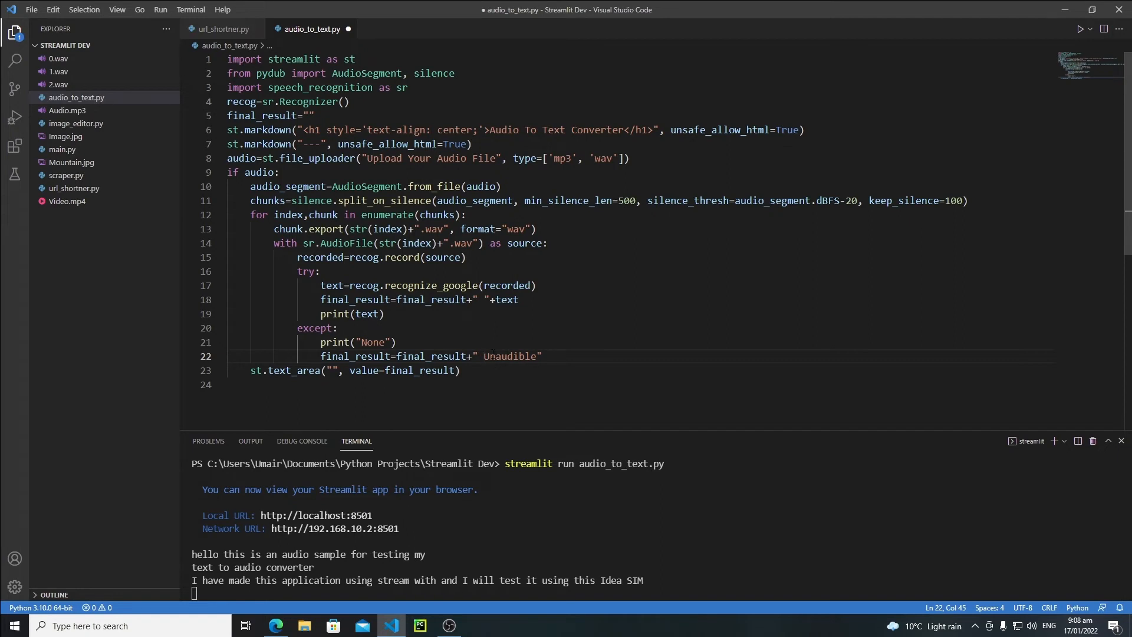
{"action": "key", "text": "ctrl+s"}
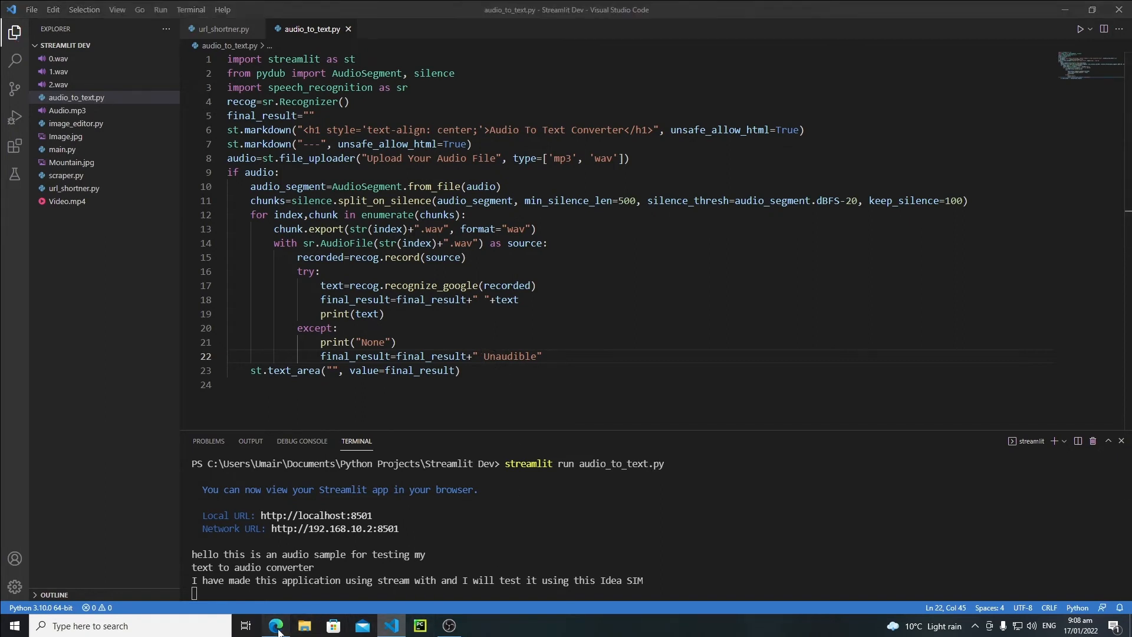
Re-upload the Audio Sample file in the browser to get a properly spaced transcription.
{"action": "left_click", "coordinate": [276, 624]}
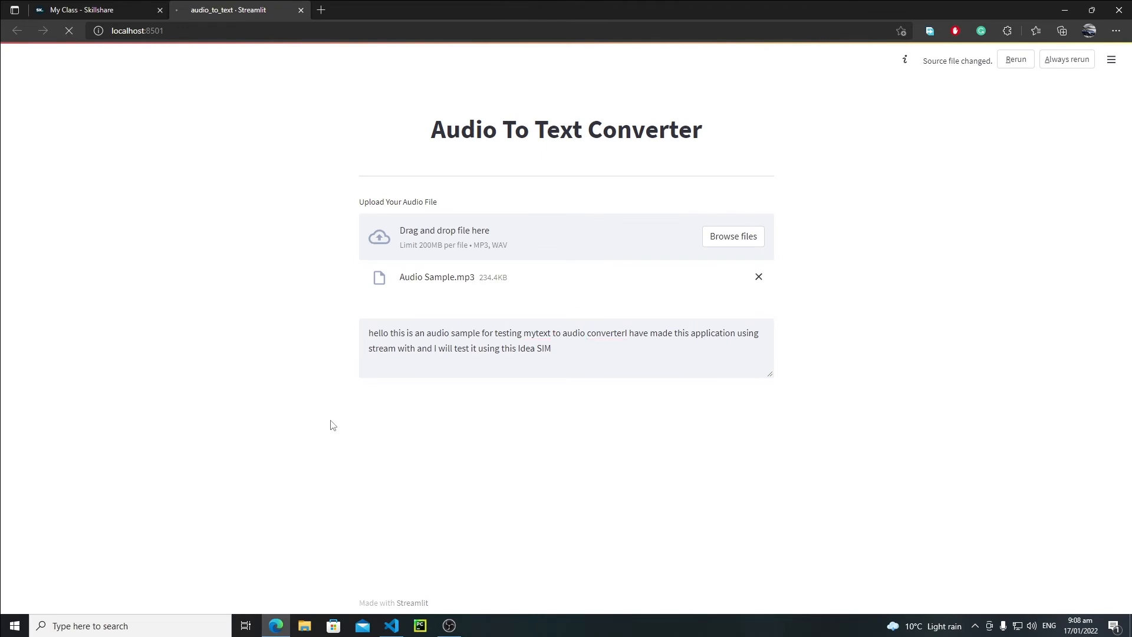
{"action": "left_click", "coordinate": [758, 276]}
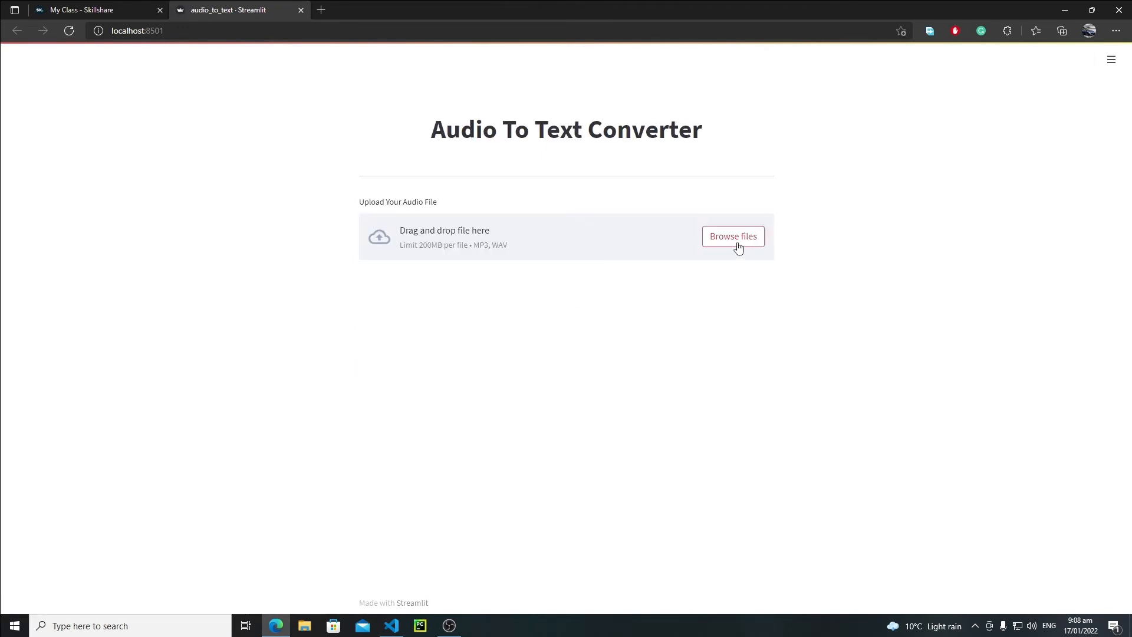
{"action": "left_click", "coordinate": [732, 236]}
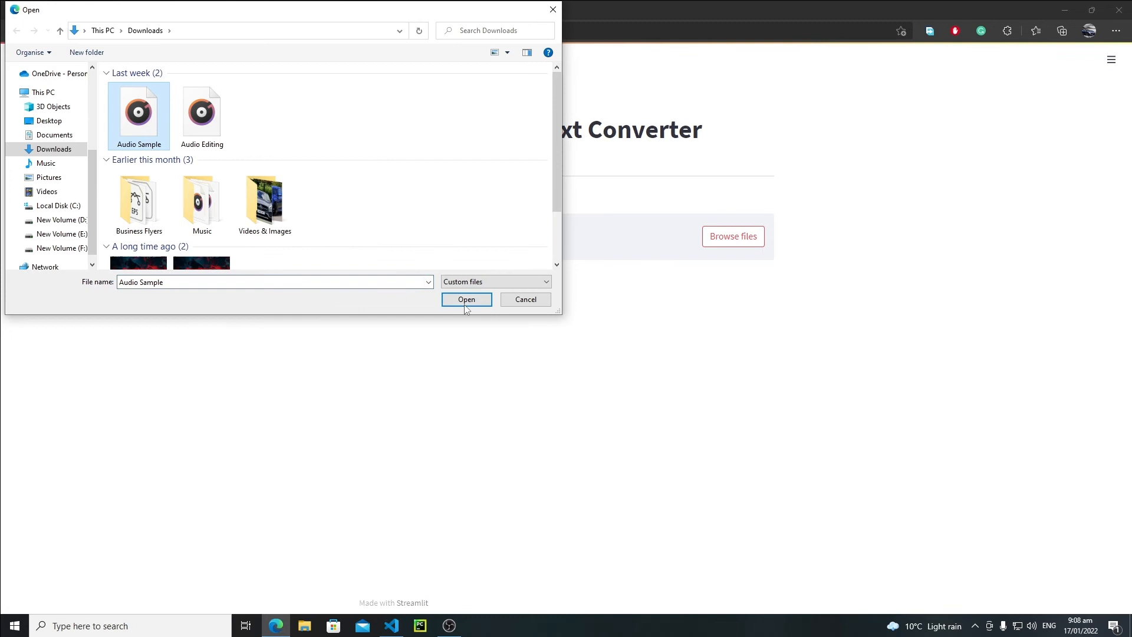
{"action": "left_click", "coordinate": [465, 299]}
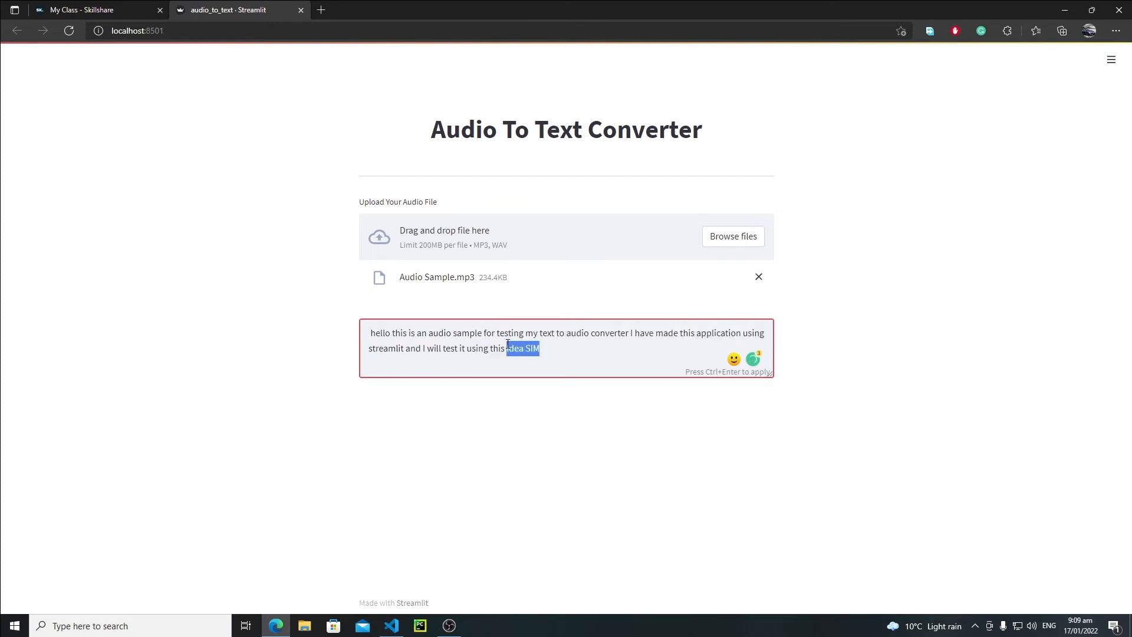
Hand-edit the transcription ending from "Idea SIM" to "Simple Audio".
{"action": "type", "text": "Sim"}
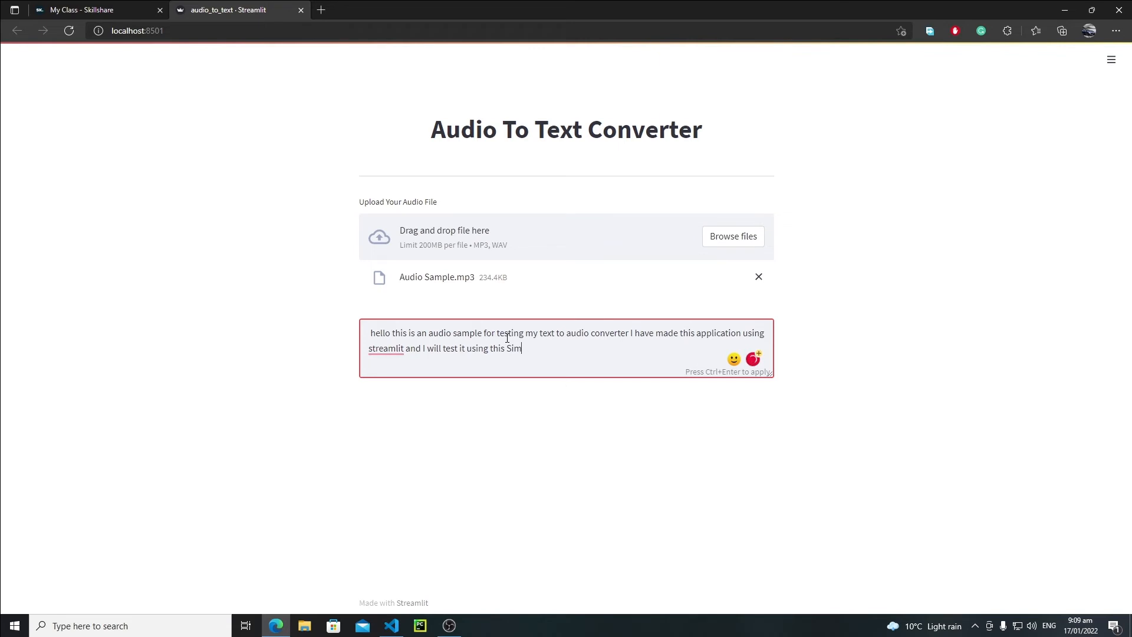
{"action": "type", "text": "ple"}
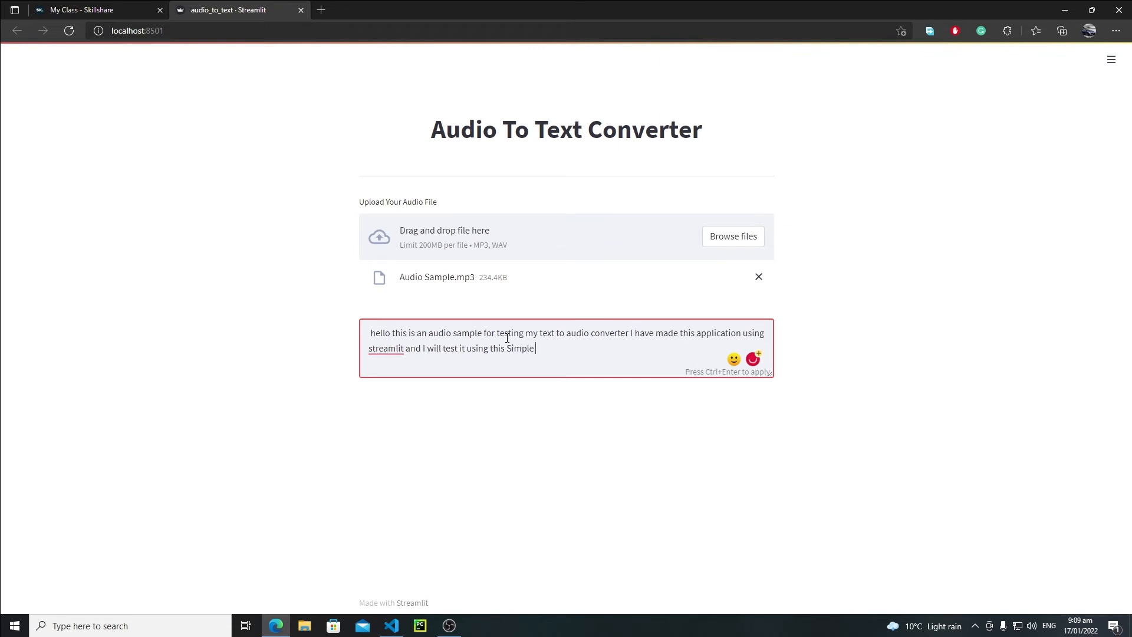
{"action": "type", "text": "Audio"}
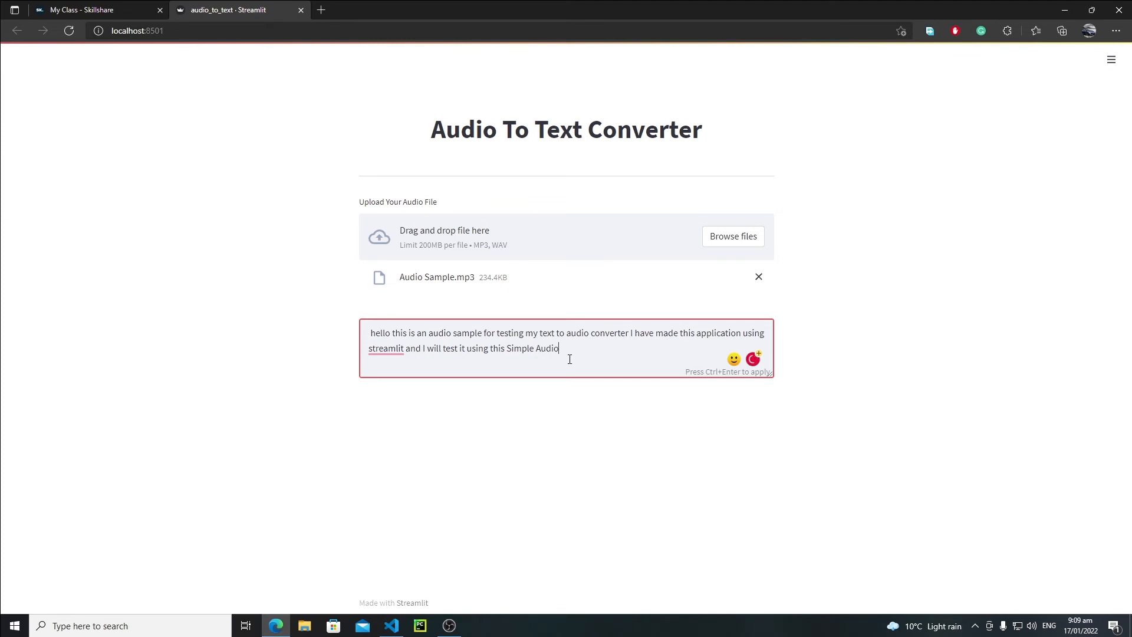
{"action": "key", "text": "ctrl+a"}
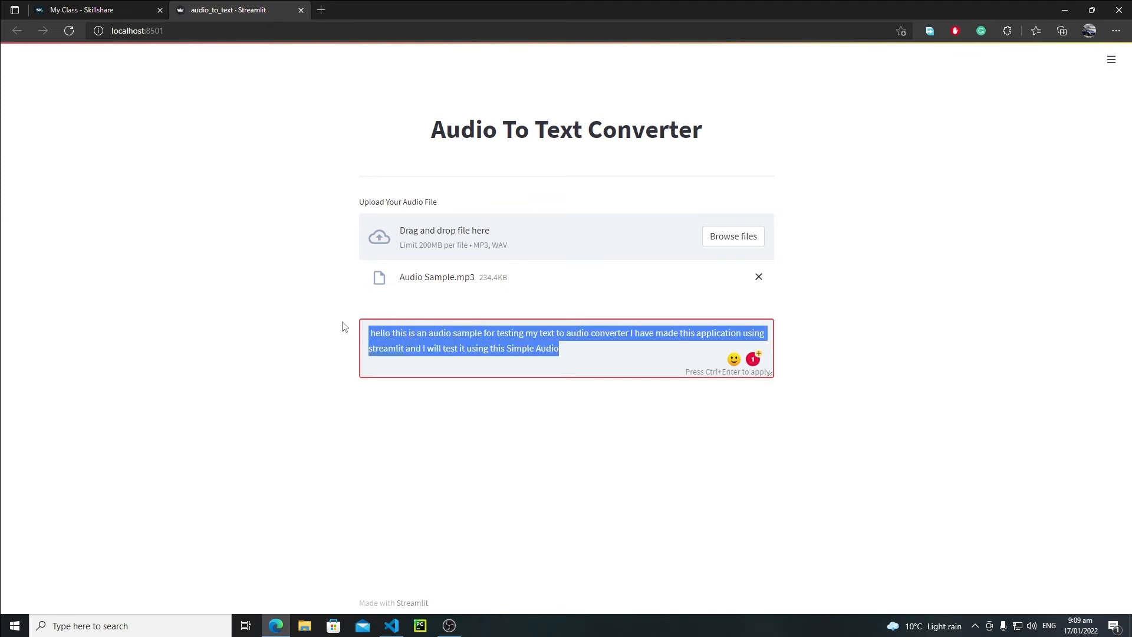
{"action": "left_click", "coordinate": [583, 356]}
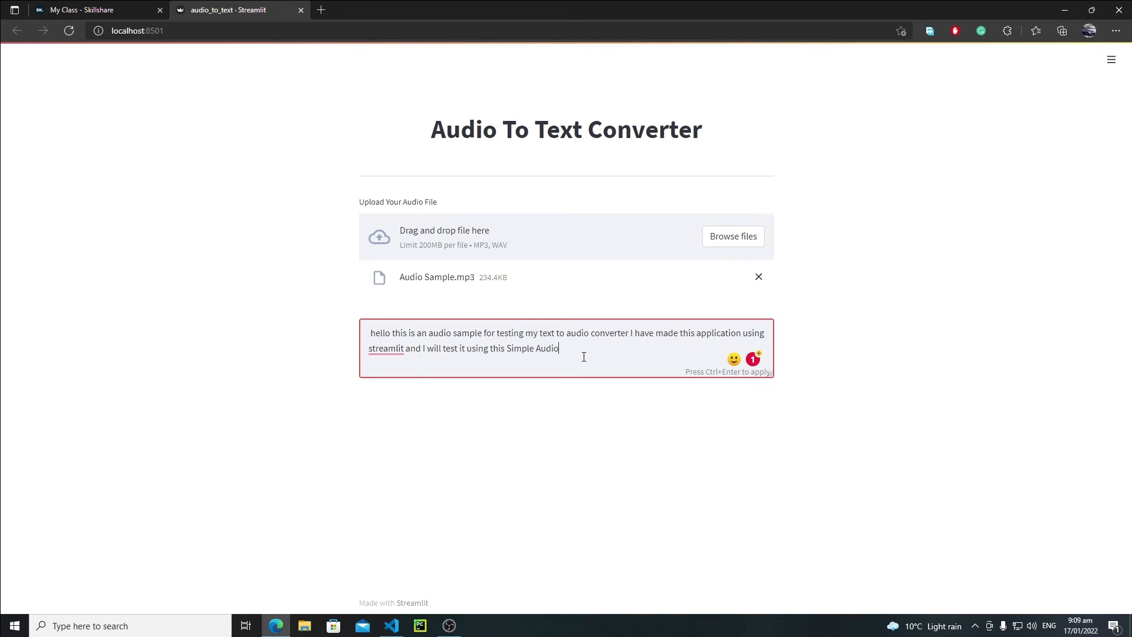
{"action": "mouse_move", "coordinate": [424, 310]}
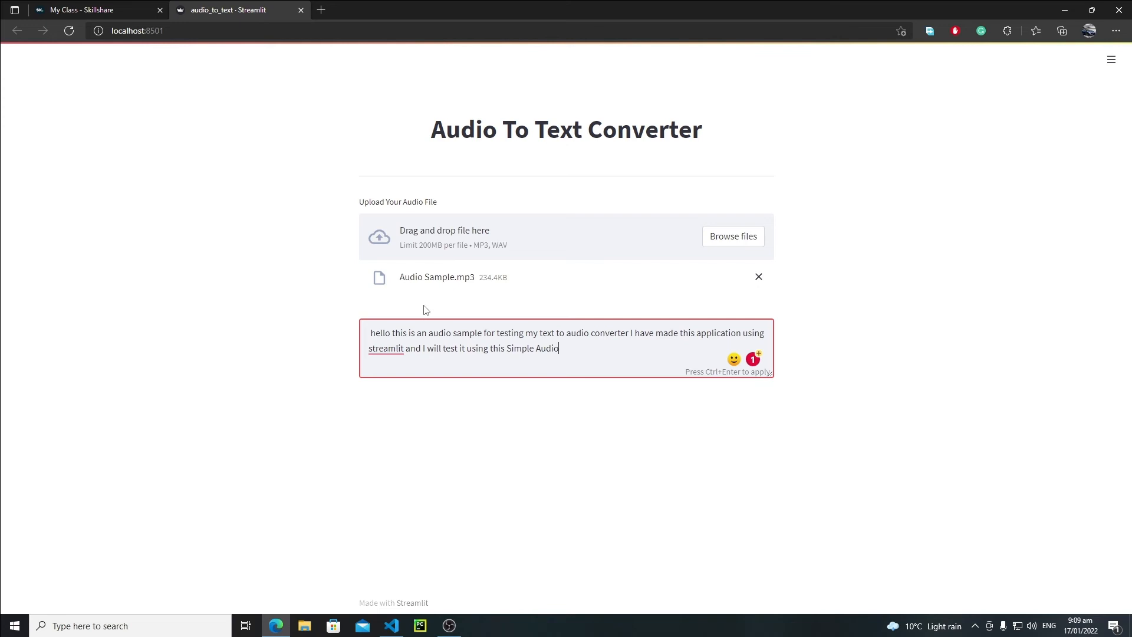
{"action": "mouse_move", "coordinate": [425, 466]}
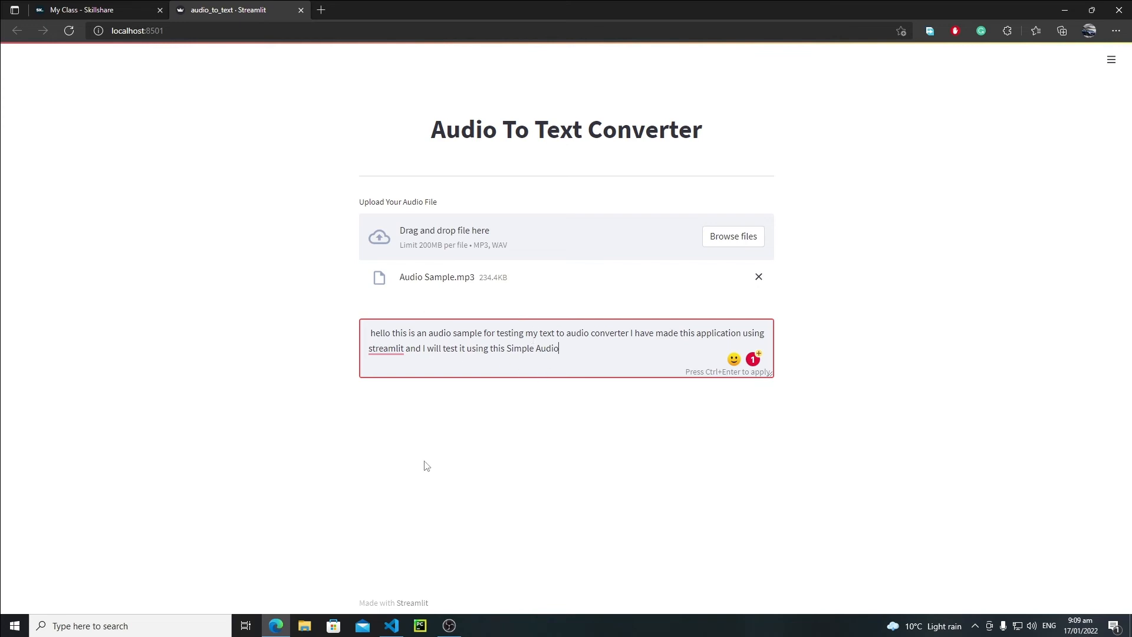
Insert st.audio(audio) under the if audio: check to show a player.
{"action": "left_click", "coordinate": [390, 625]}
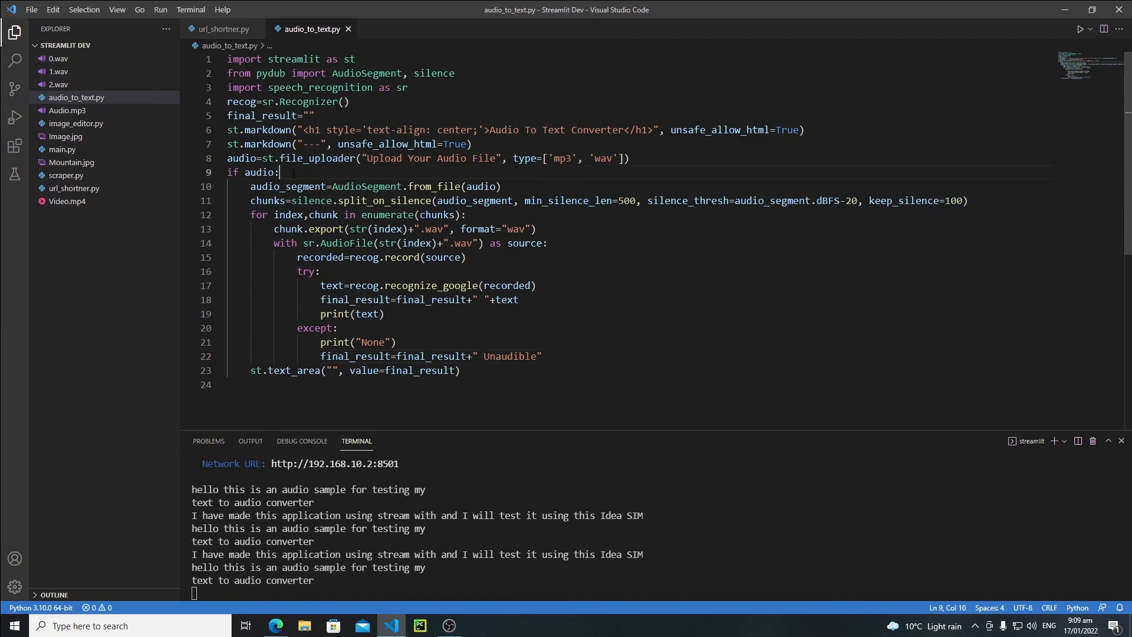
{"action": "key", "text": "Enter"}
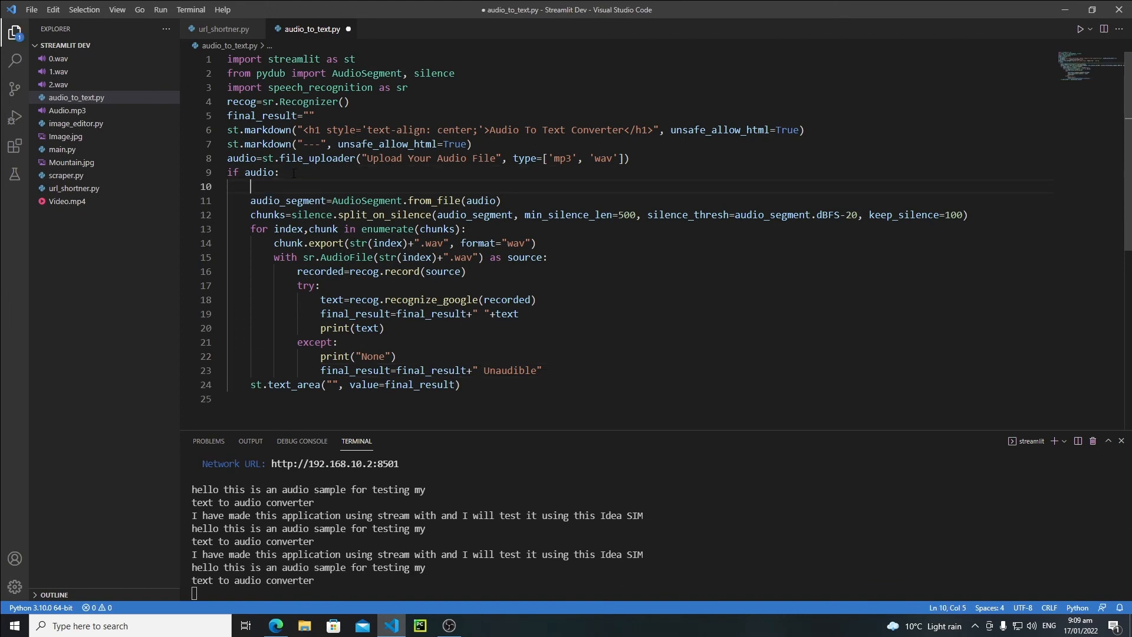
{"action": "type", "text": "st.audio"}
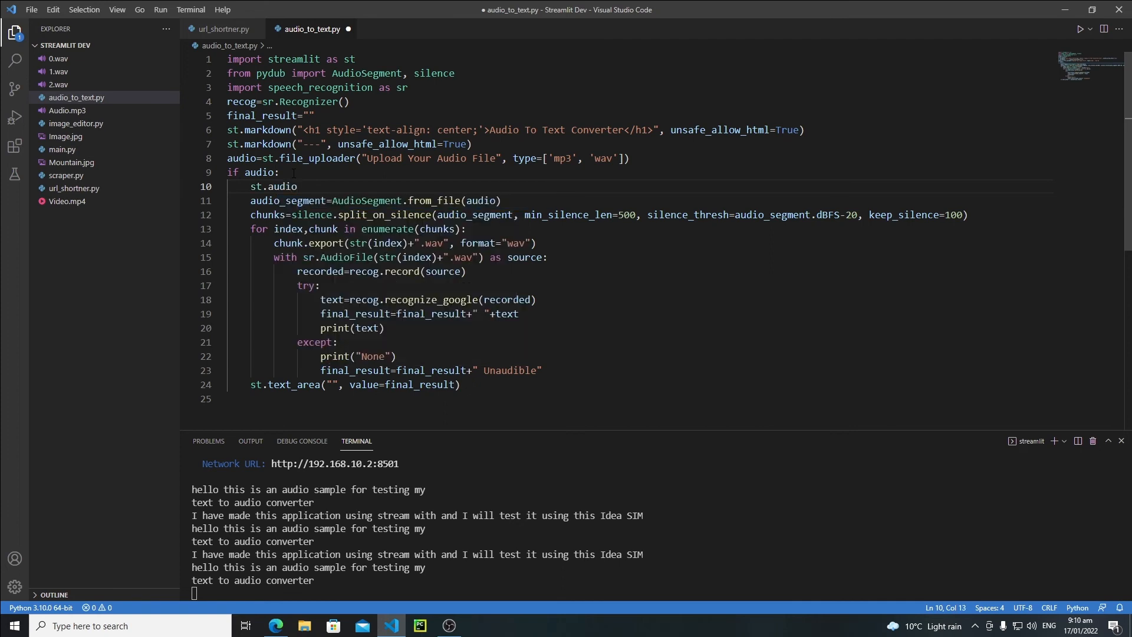
{"action": "type", "text": "()"}
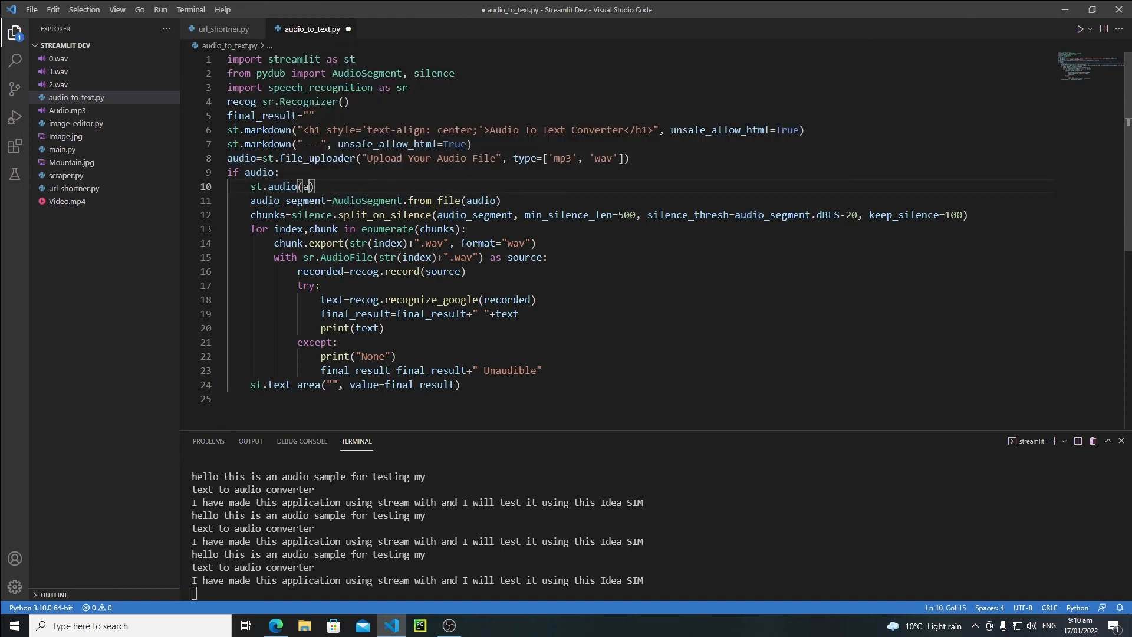
{"action": "type", "text": "udio"}
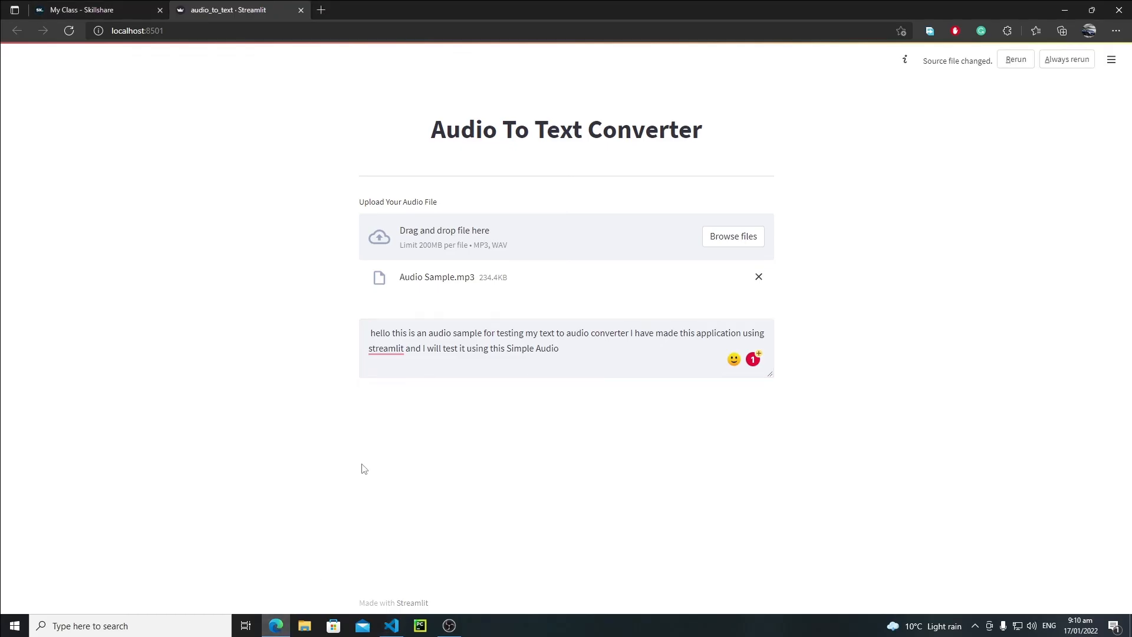
Rerun the app, upload Audio Sample.mp3 and play it through the new audio player.
{"action": "left_click", "coordinate": [1015, 58]}
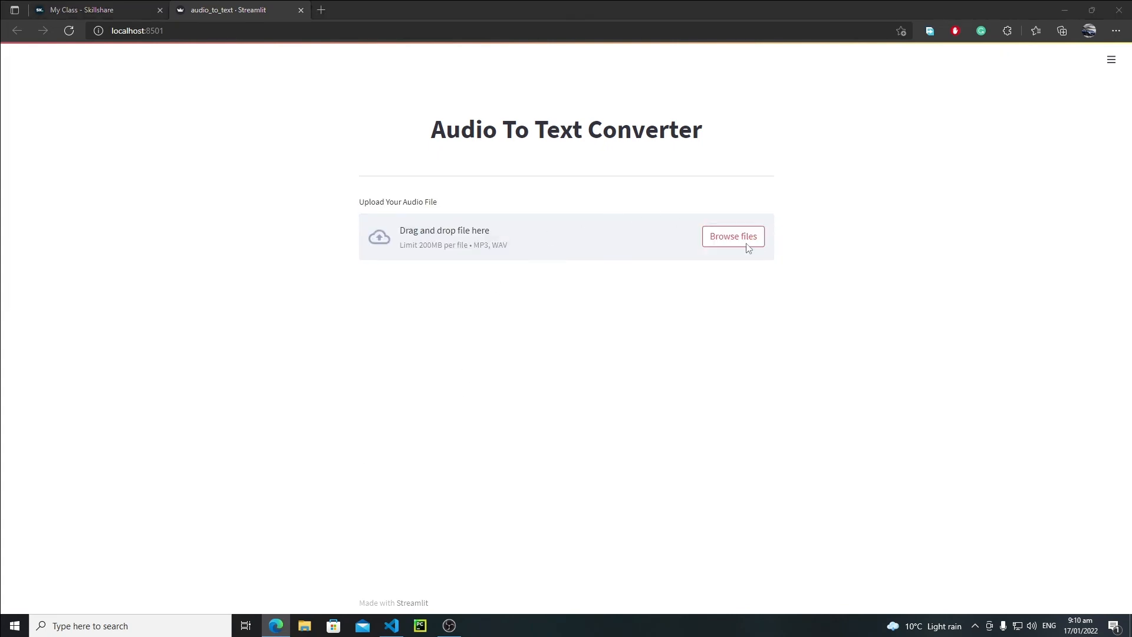
{"action": "left_click", "coordinate": [732, 236]}
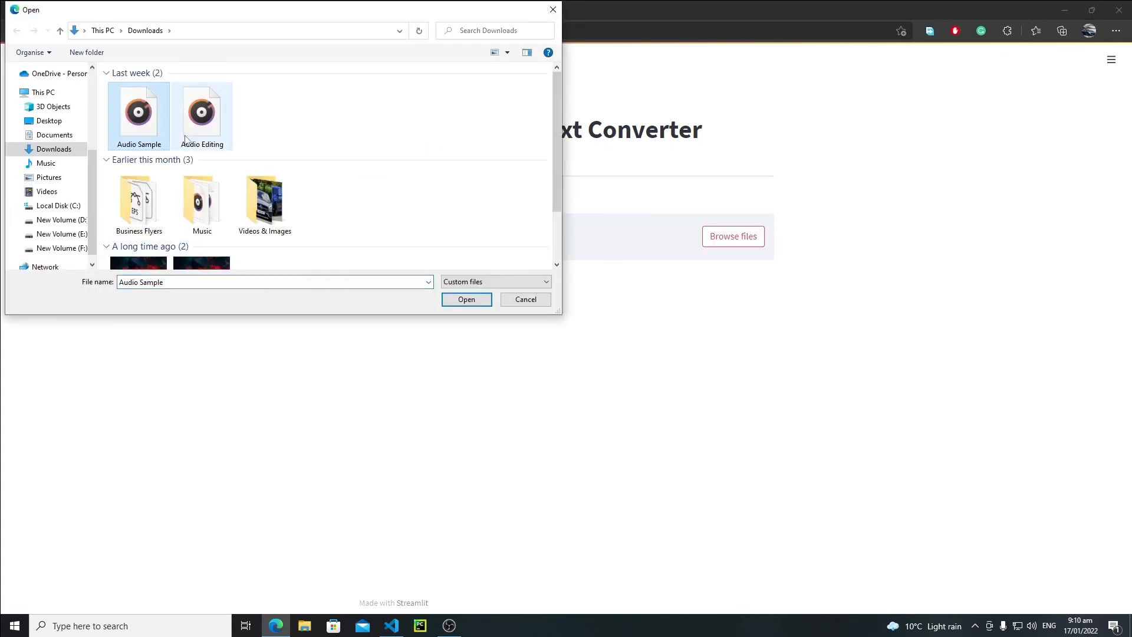
{"action": "left_click", "coordinate": [466, 298]}
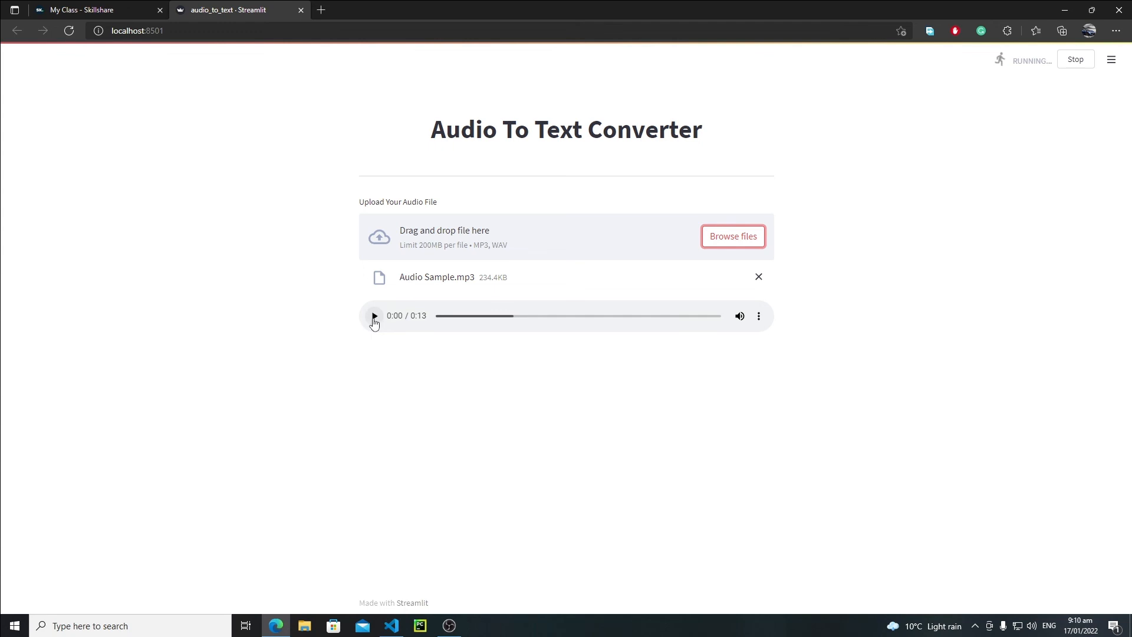
{"action": "left_click", "coordinate": [374, 316]}
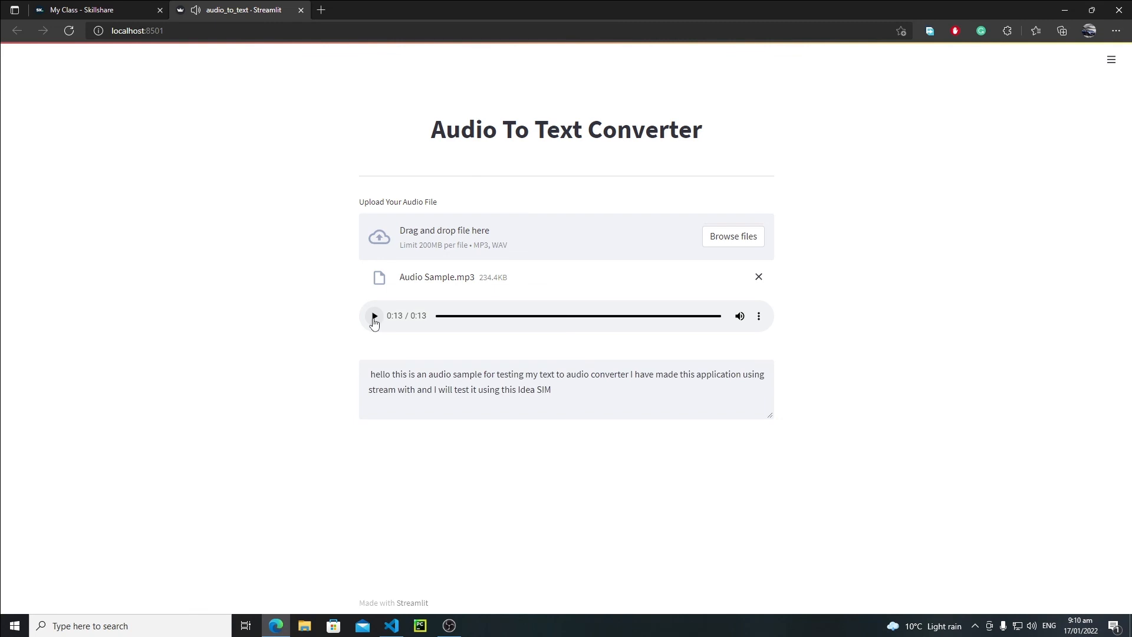
{"action": "mouse_move", "coordinate": [413, 367]}
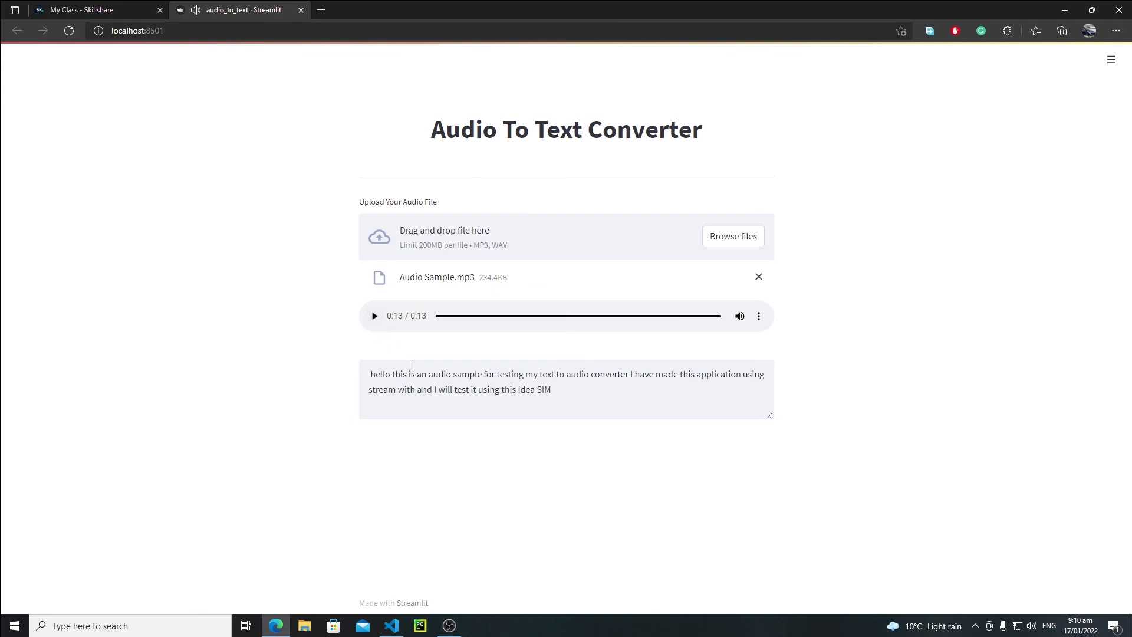
{"action": "mouse_move", "coordinate": [404, 336]}
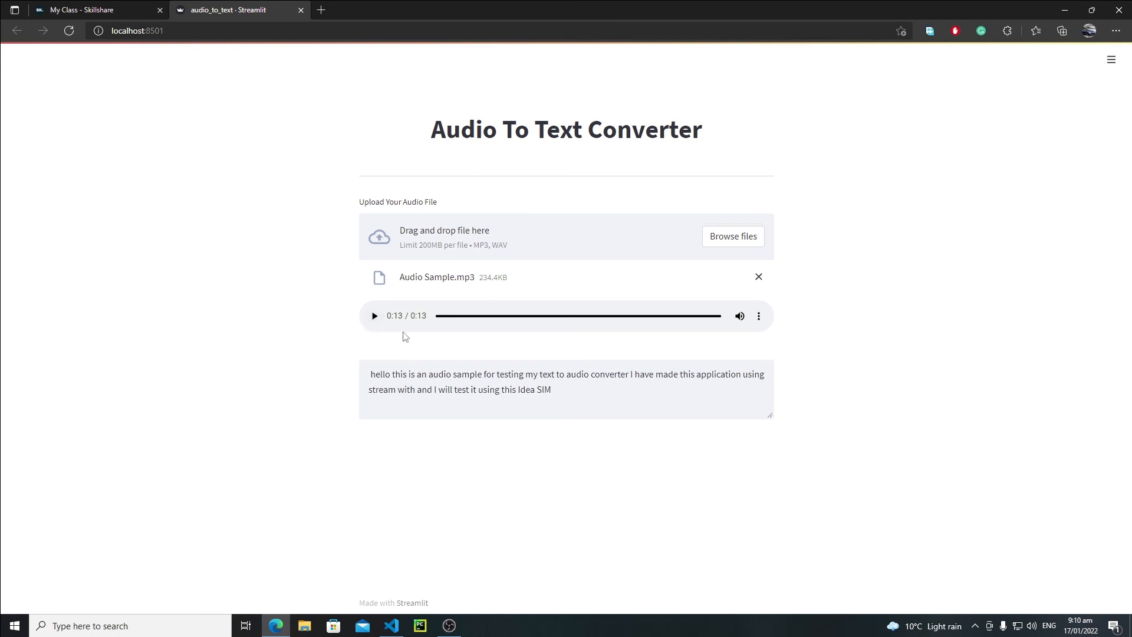
{"action": "mouse_move", "coordinate": [334, 365]}
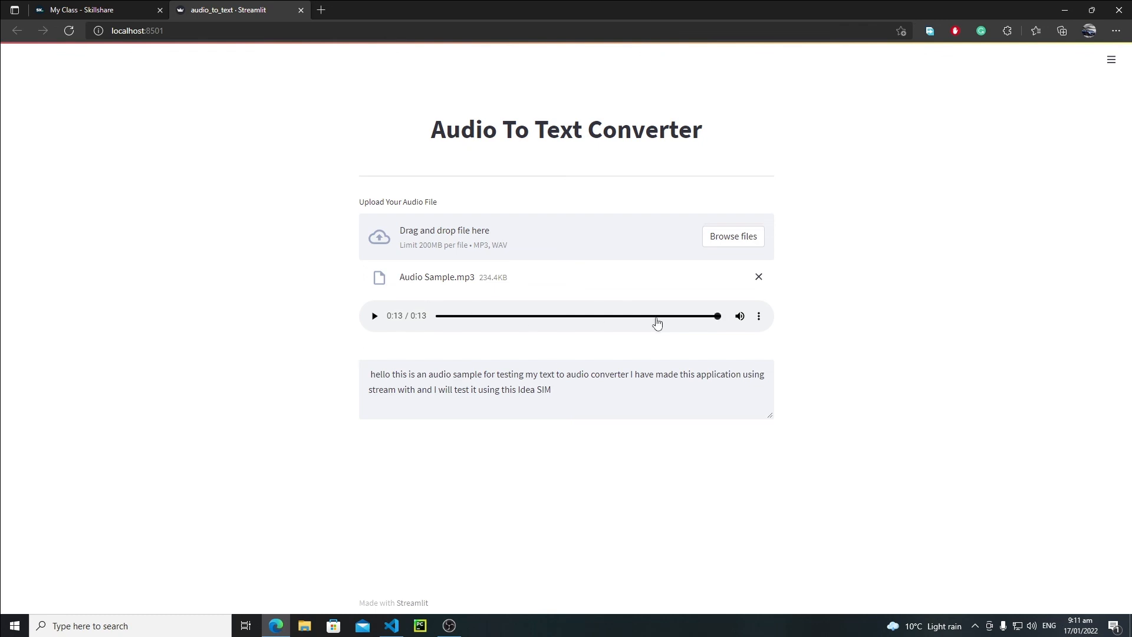
{"action": "left_click", "coordinate": [564, 389]}
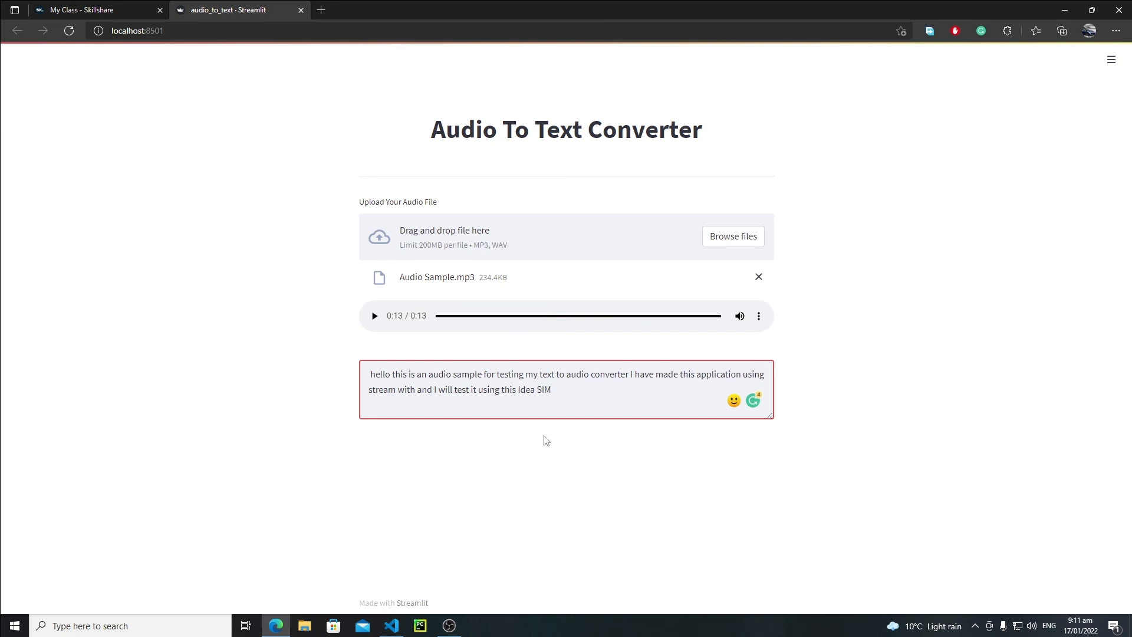
{"action": "mouse_move", "coordinate": [540, 444]}
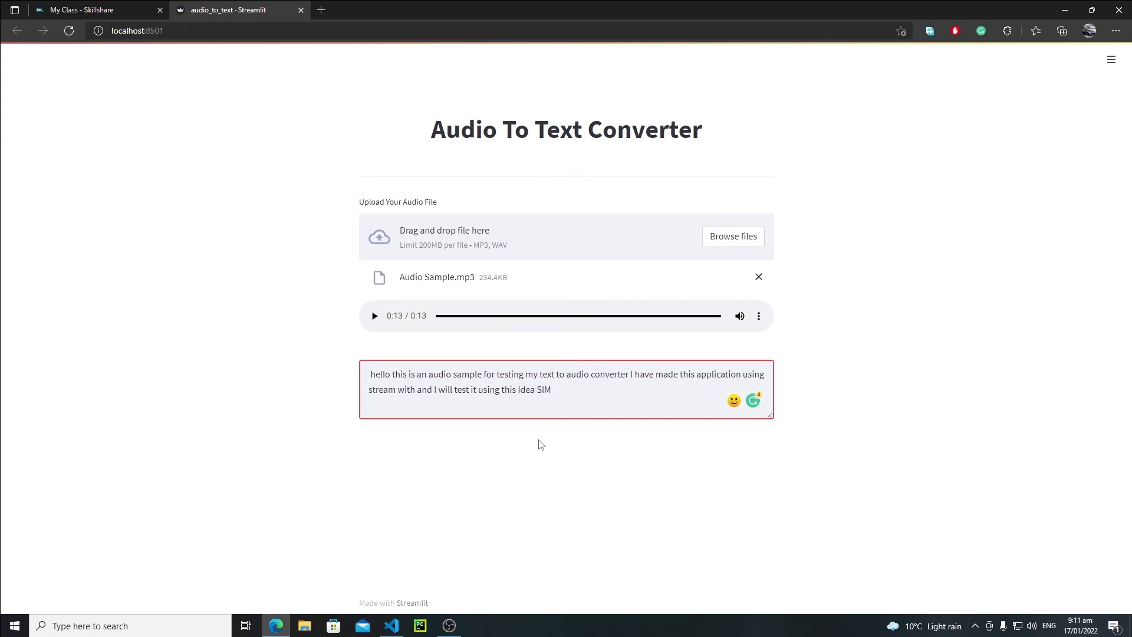